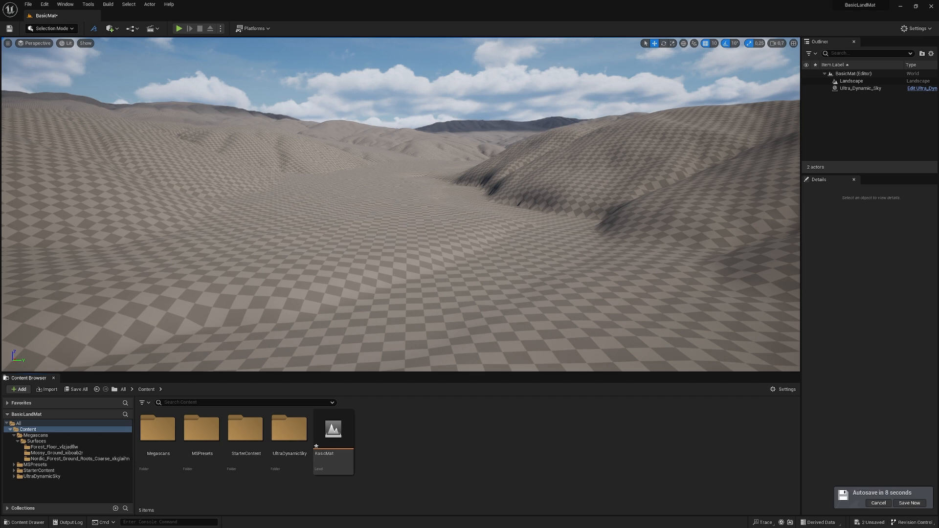
{"action": "mouse_move", "coordinate": [113, 35]}
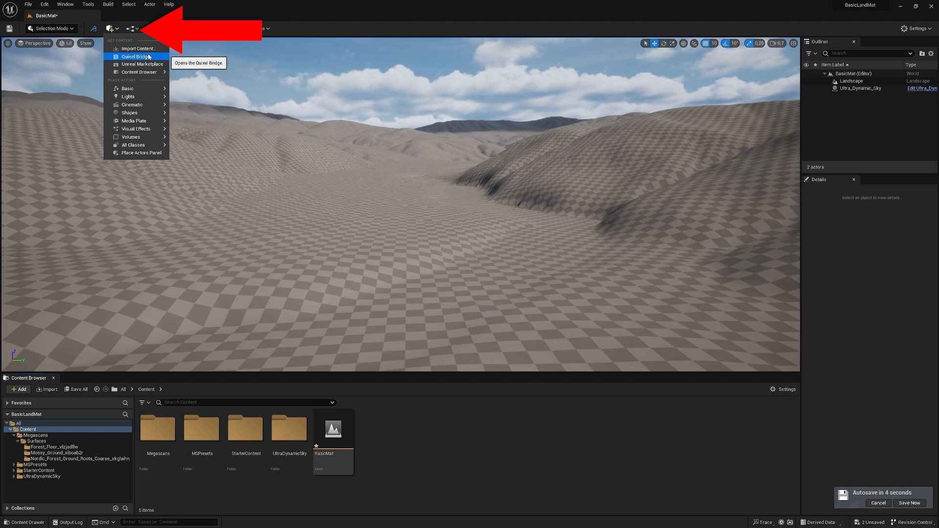
Step: Browse the Megascans asset library for Ground surfaces, then close it
{"action": "left_click", "coordinate": [135, 57]}
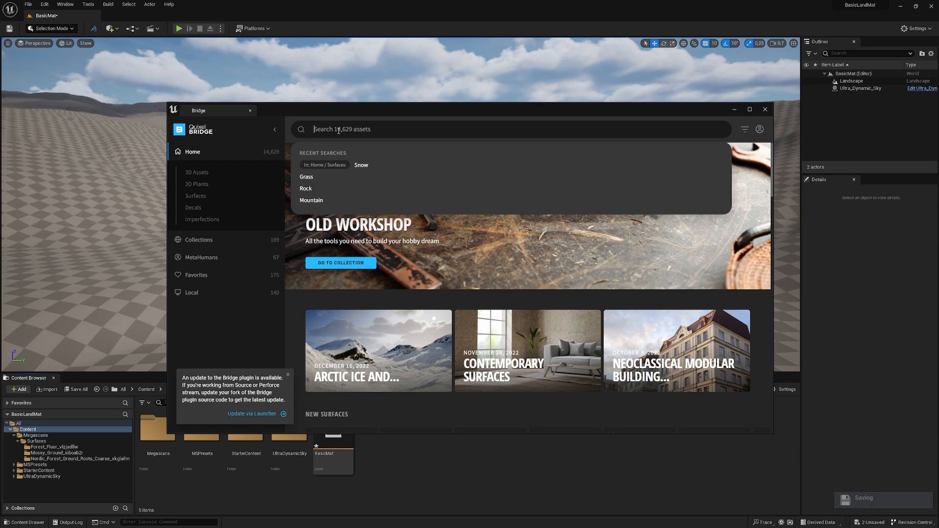
{"action": "type", "text": "Ground"}
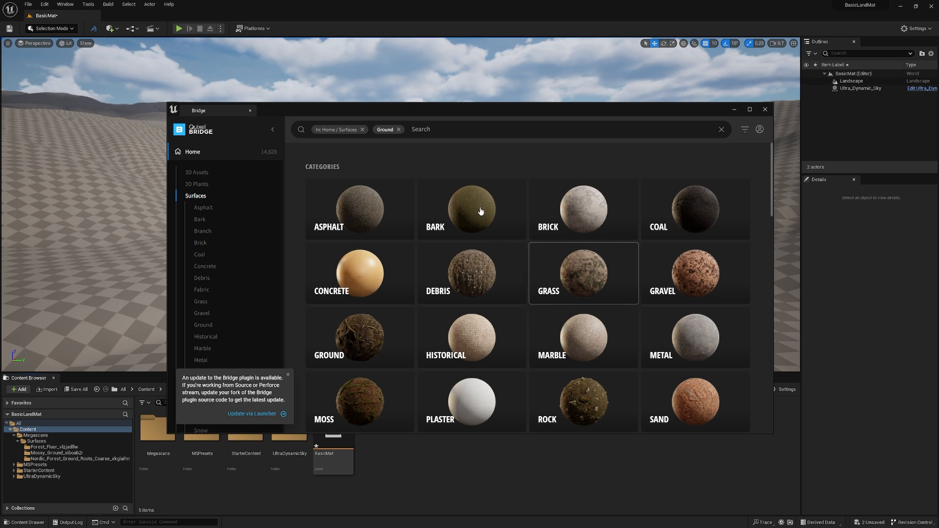
{"action": "mouse_move", "coordinate": [741, 129]}
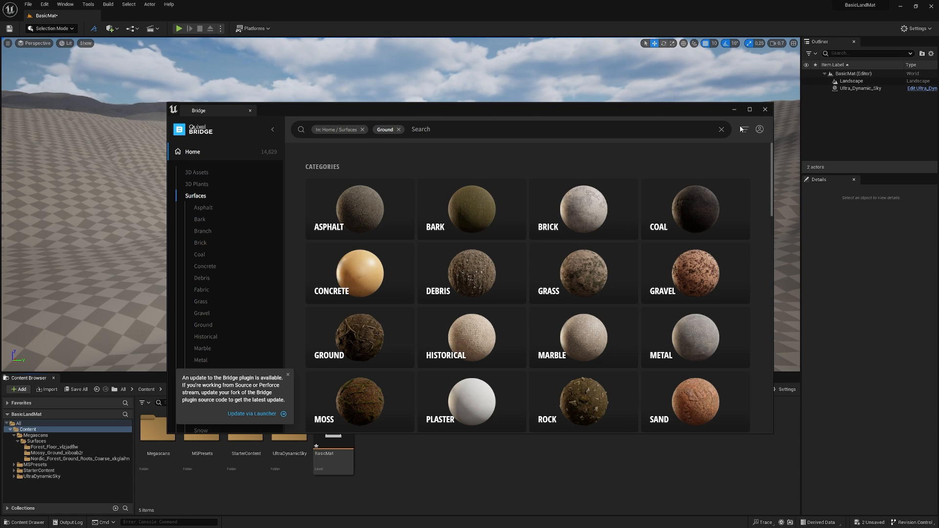
{"action": "left_click", "coordinate": [765, 109]}
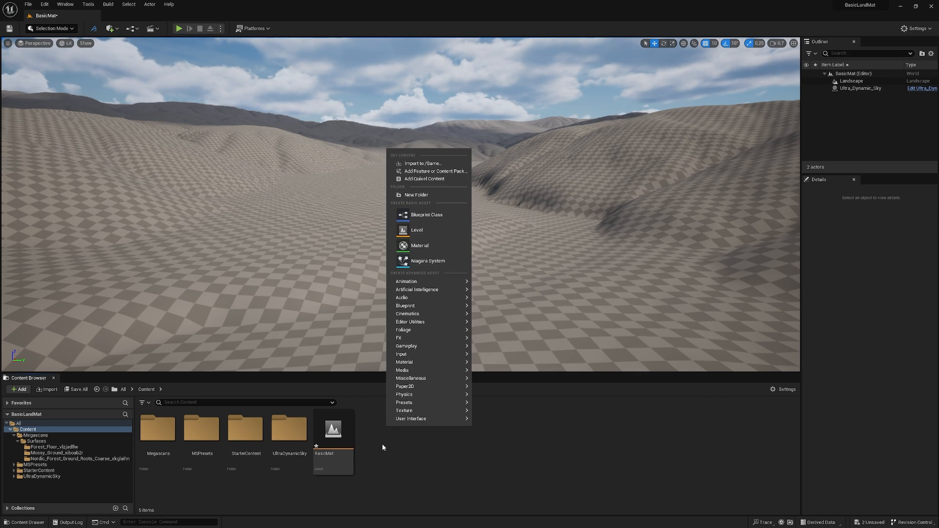
{"action": "mouse_move", "coordinate": [420, 264]}
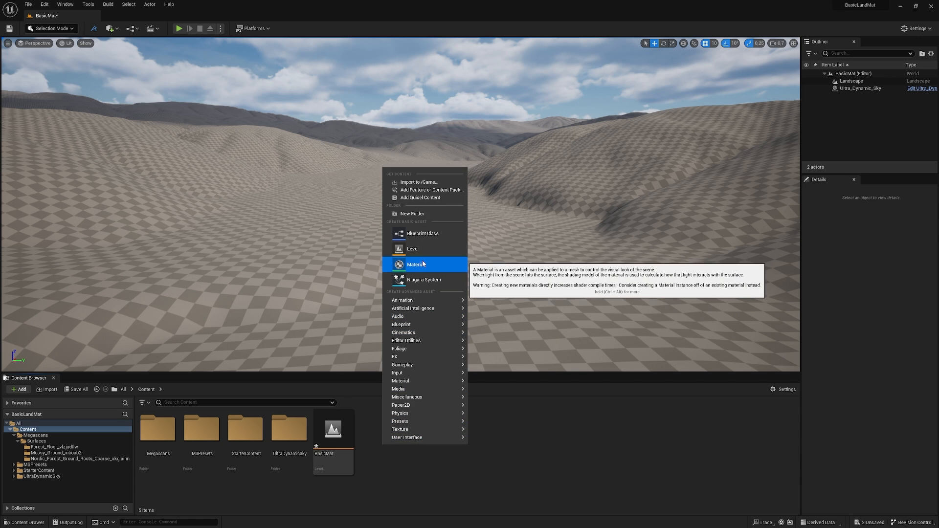
Step: Create a material named landscape and maximize its material editor
{"action": "left_click", "coordinate": [415, 265]}
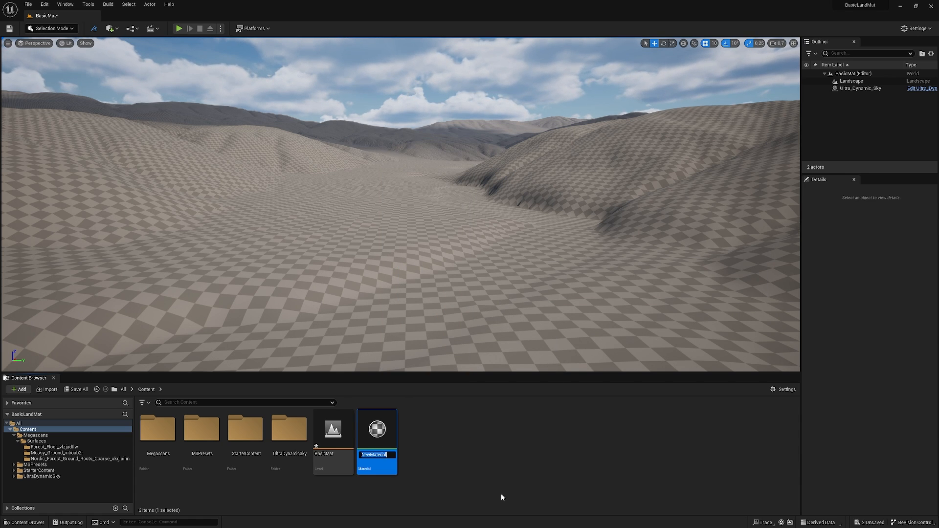
{"action": "type", "text": "landscape"}
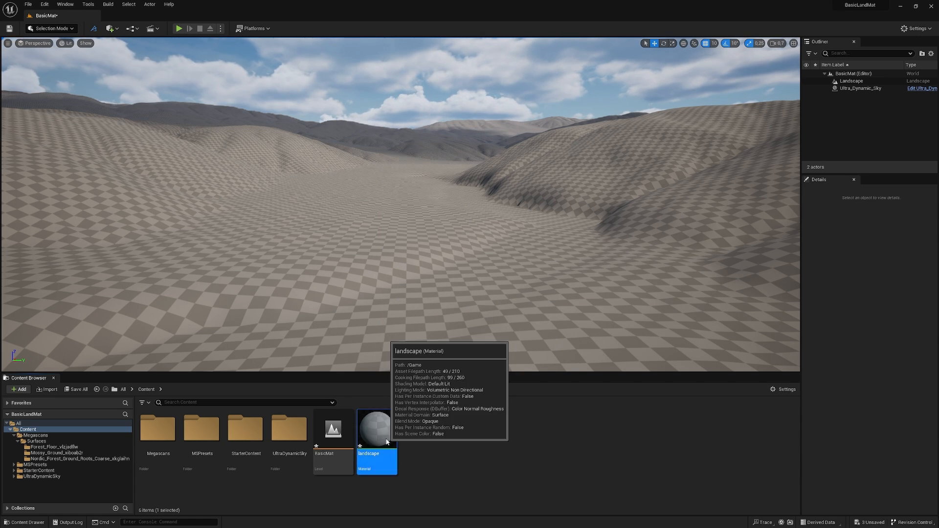
{"action": "double_click", "coordinate": [376, 428]}
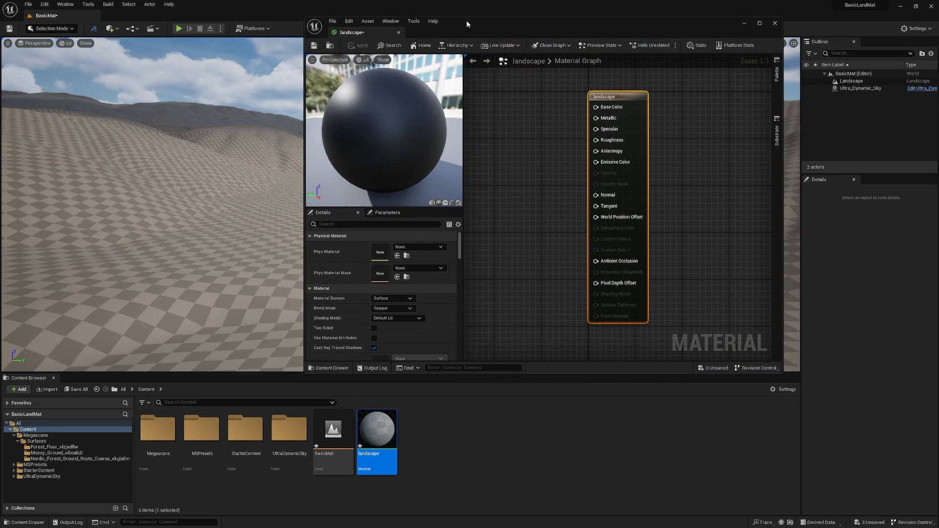
{"action": "left_click", "coordinate": [759, 23]}
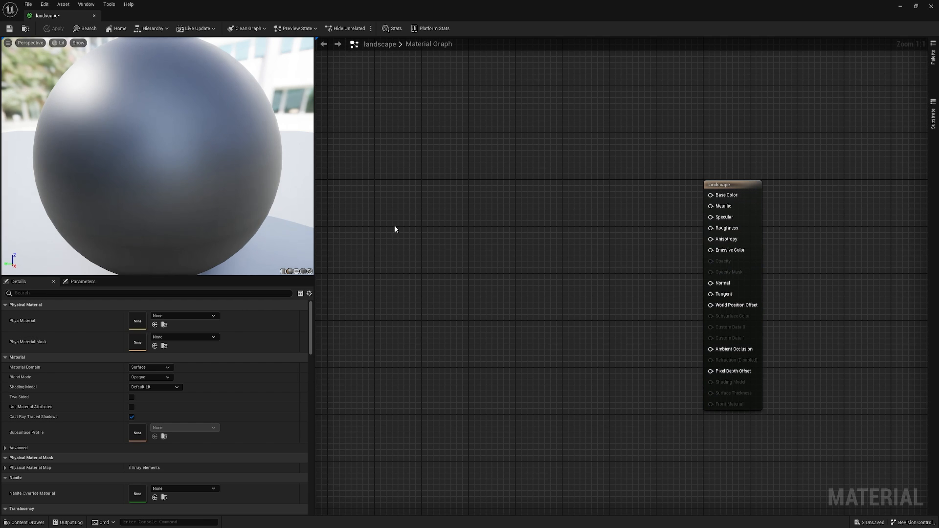
Step: Relabel the Snow comment group in the material graph to 'test'
{"action": "scroll", "scroll_direction": "down", "scroll_amount": 3}
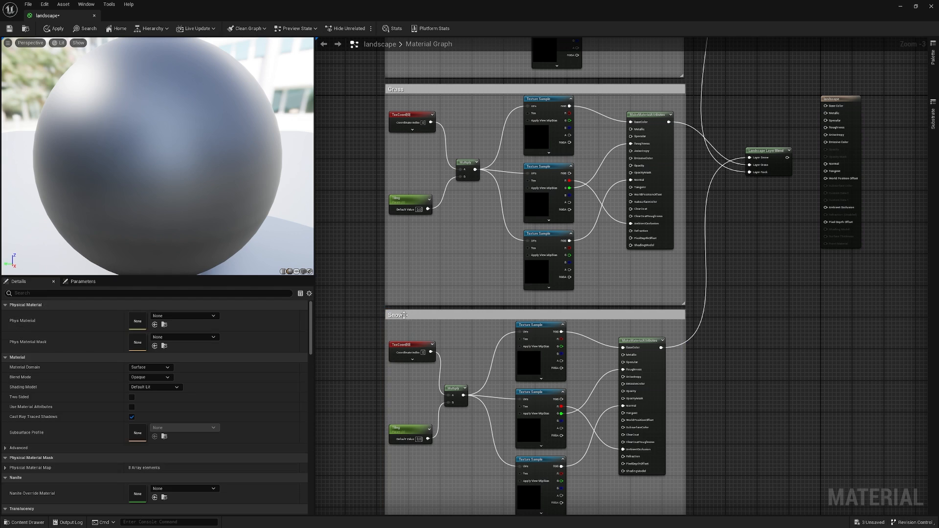
{"action": "left_click", "coordinate": [396, 315]}
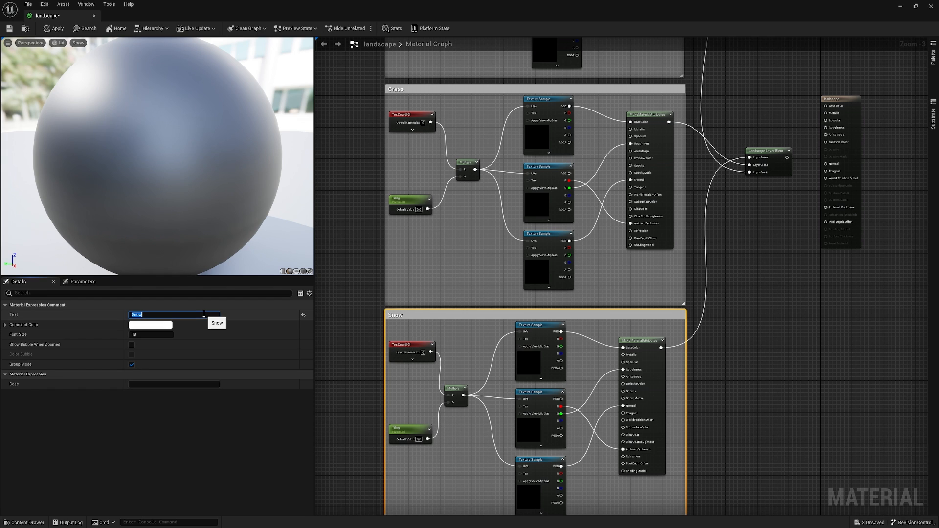
{"action": "type", "text": "test"}
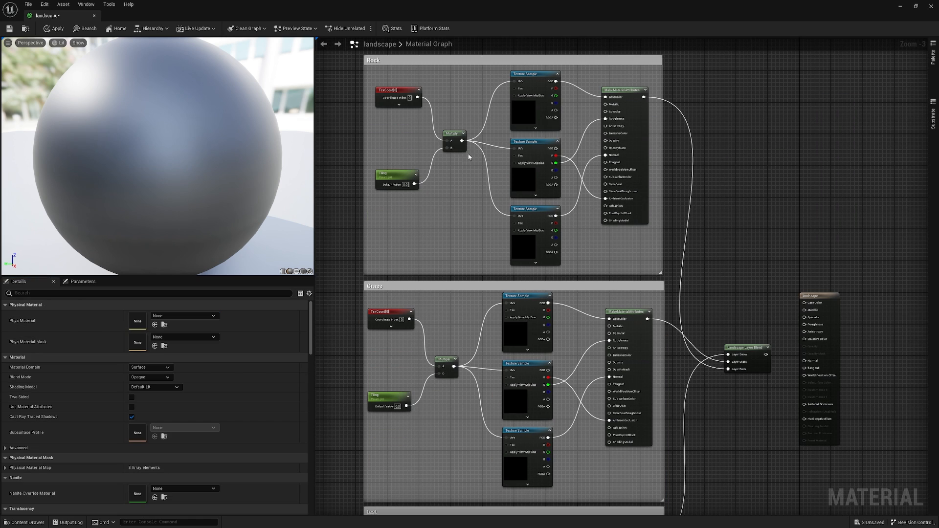
{"action": "scroll", "scroll_direction": "down", "scroll_amount": 3}
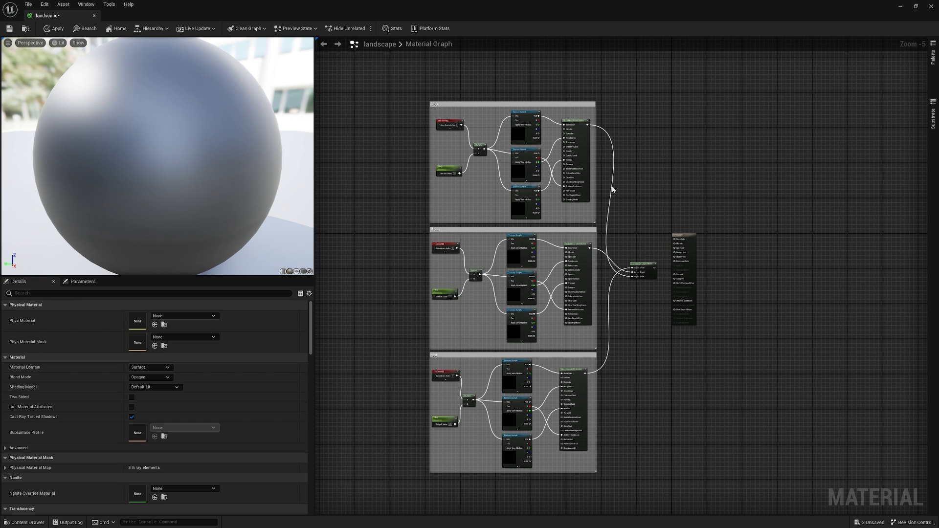
{"action": "mouse_move", "coordinate": [645, 196]}
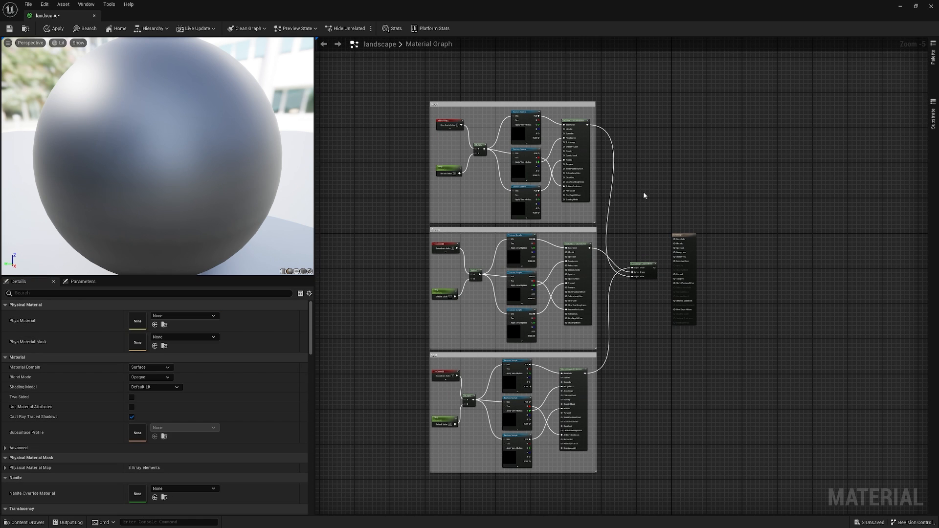
{"action": "scroll", "scroll_direction": "up", "scroll_amount": 3}
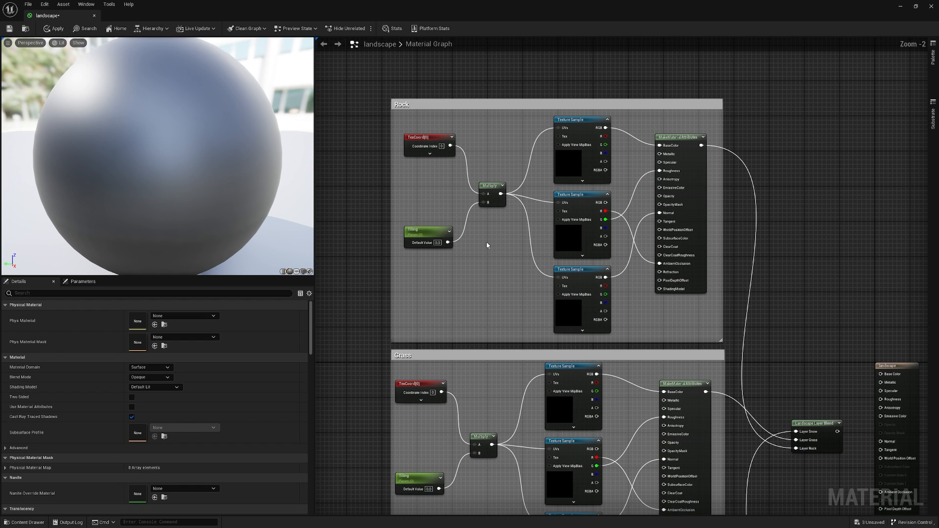
{"action": "mouse_move", "coordinate": [420, 137]}
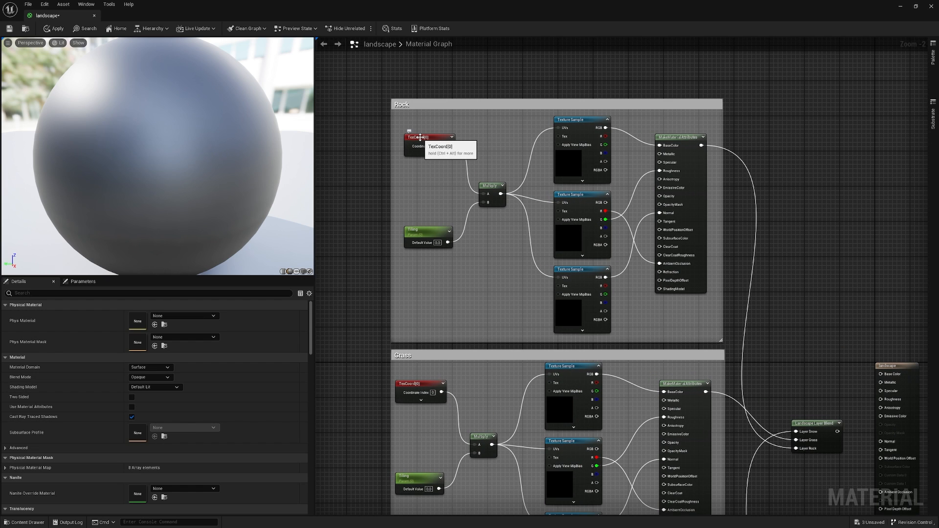
{"action": "left_click", "coordinate": [425, 137]}
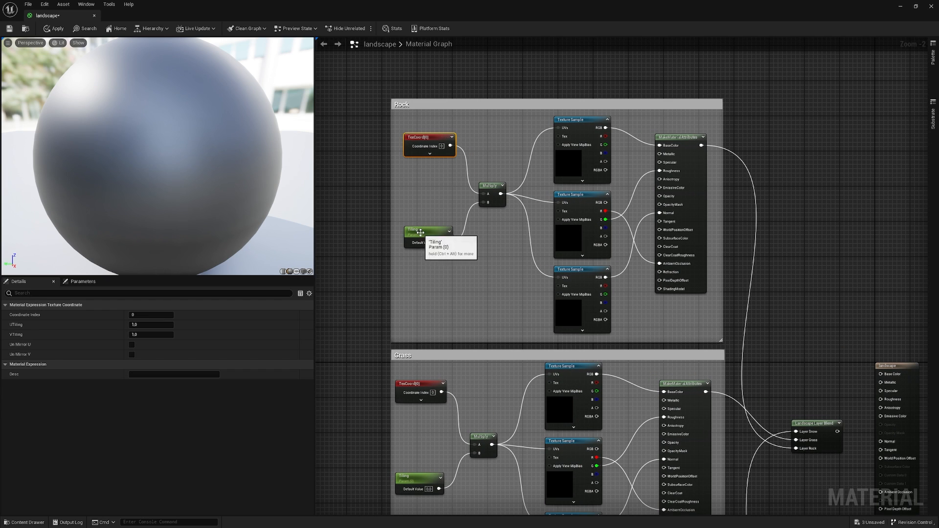
{"action": "left_click", "coordinate": [425, 232]}
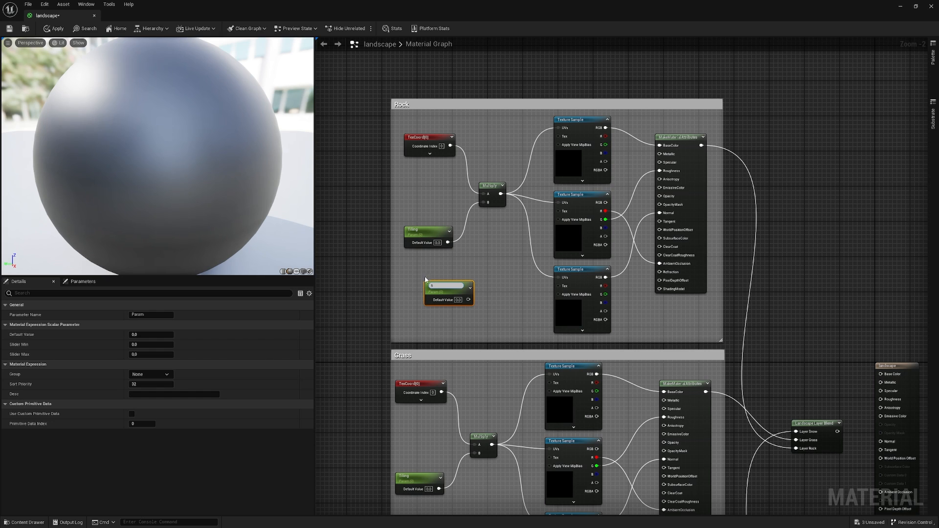
{"action": "mouse_move", "coordinate": [410, 294]}
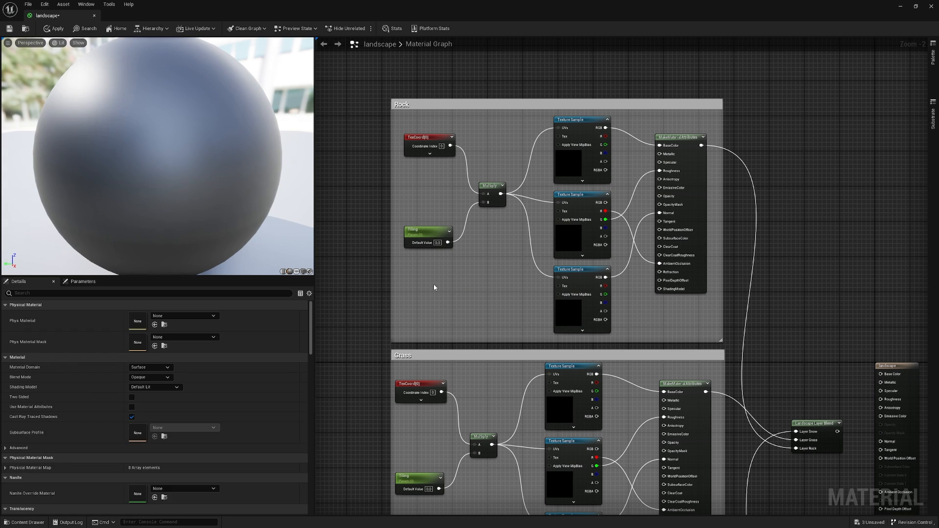
{"action": "mouse_move", "coordinate": [423, 236]}
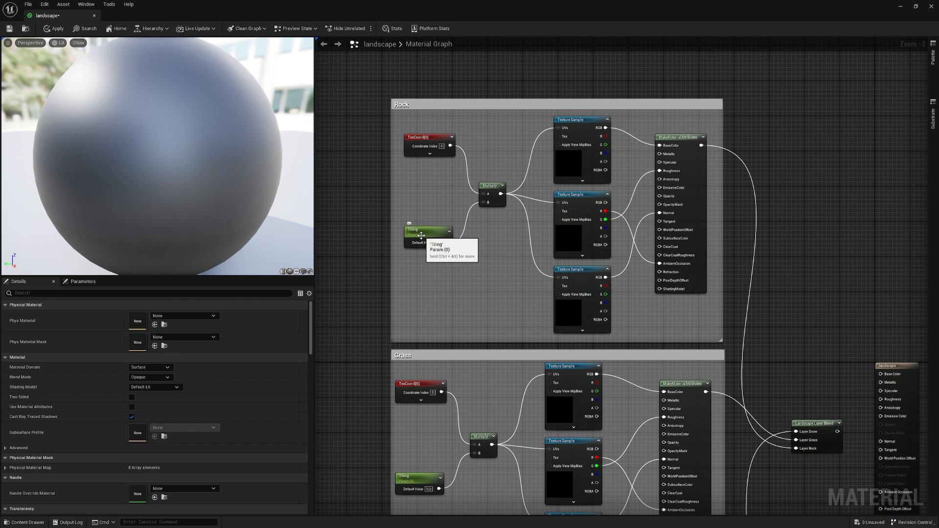
{"action": "mouse_move", "coordinate": [424, 271]}
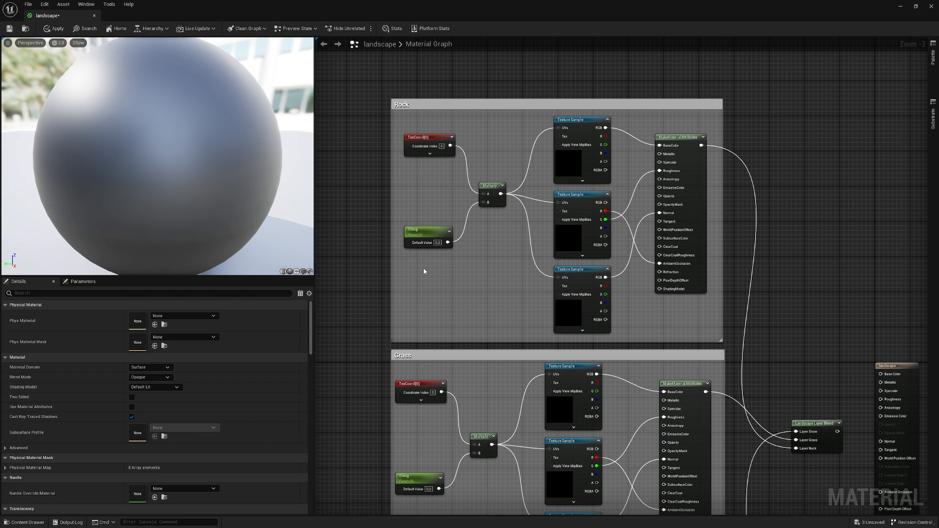
{"action": "scroll", "scroll_direction": "down", "scroll_amount": 3}
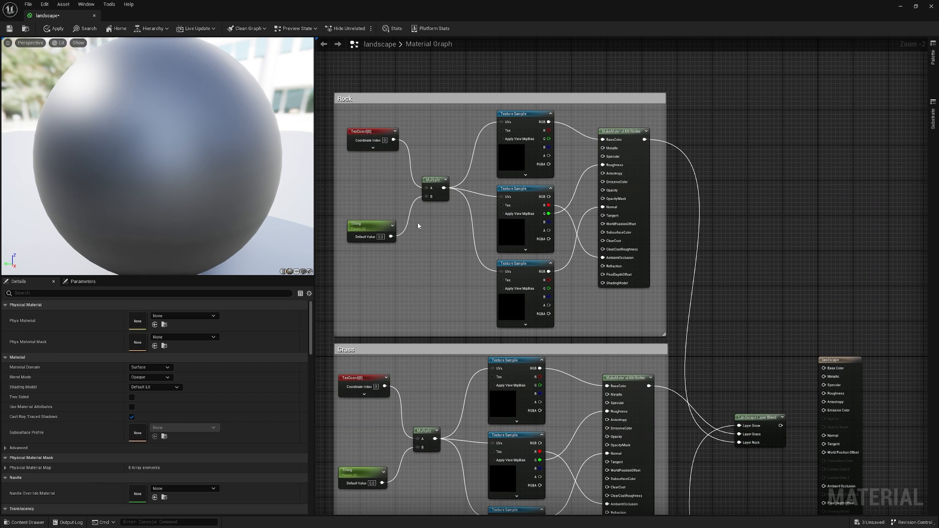
{"action": "mouse_move", "coordinate": [441, 116]}
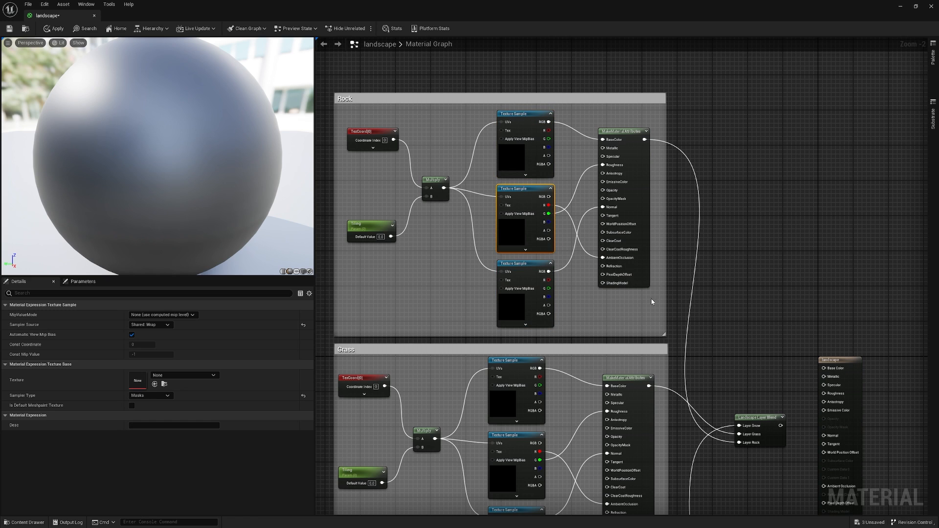
{"action": "left_click", "coordinate": [524, 293]}
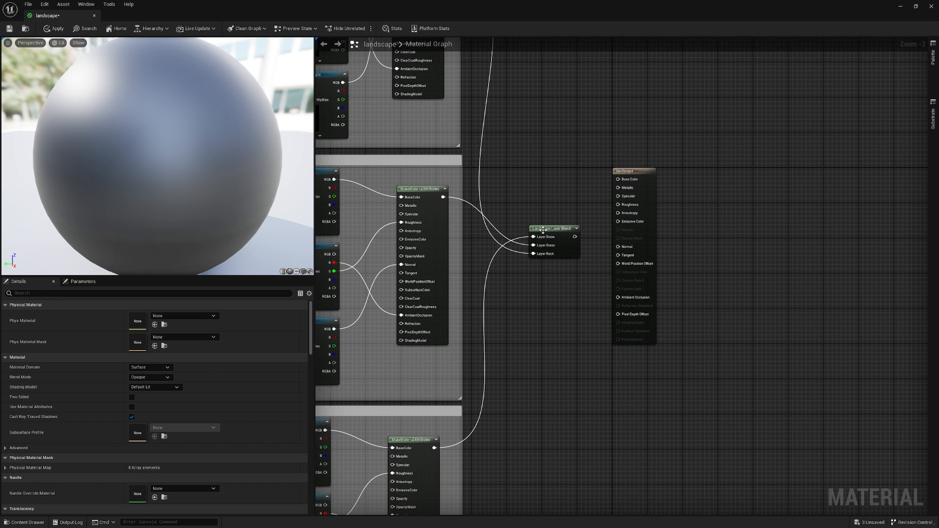
Step: Select the Landscape Layer Blend and rename its first layer in the Details panel
{"action": "left_click", "coordinate": [551, 228]}
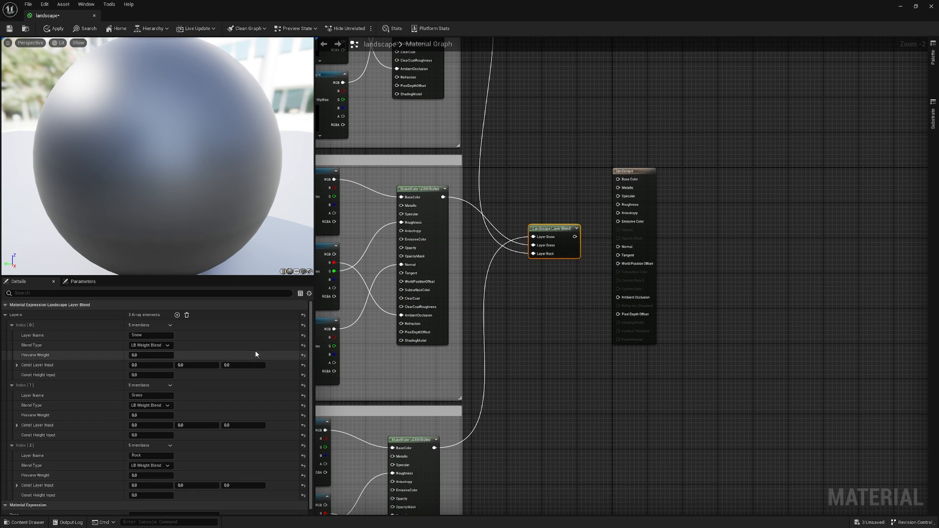
{"action": "scroll", "scroll_direction": "down", "scroll_amount": 3}
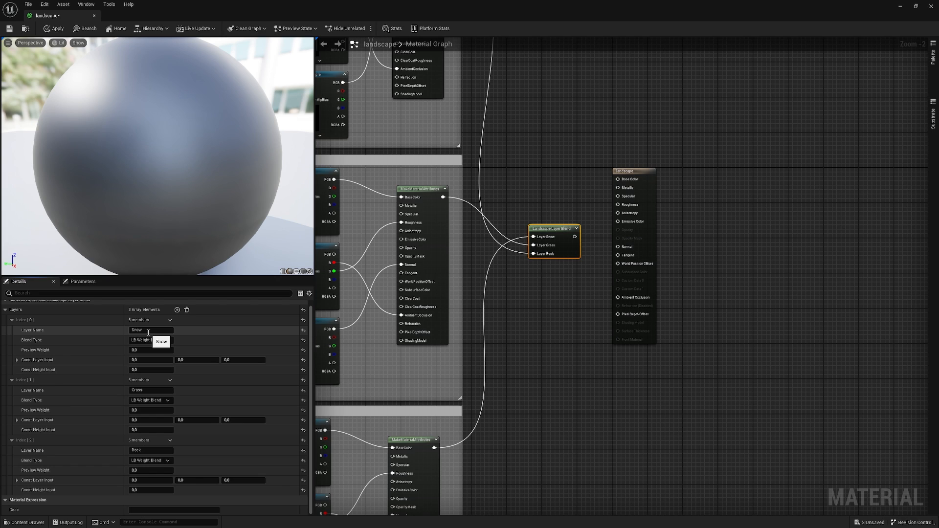
{"action": "double_click", "coordinate": [137, 330]}
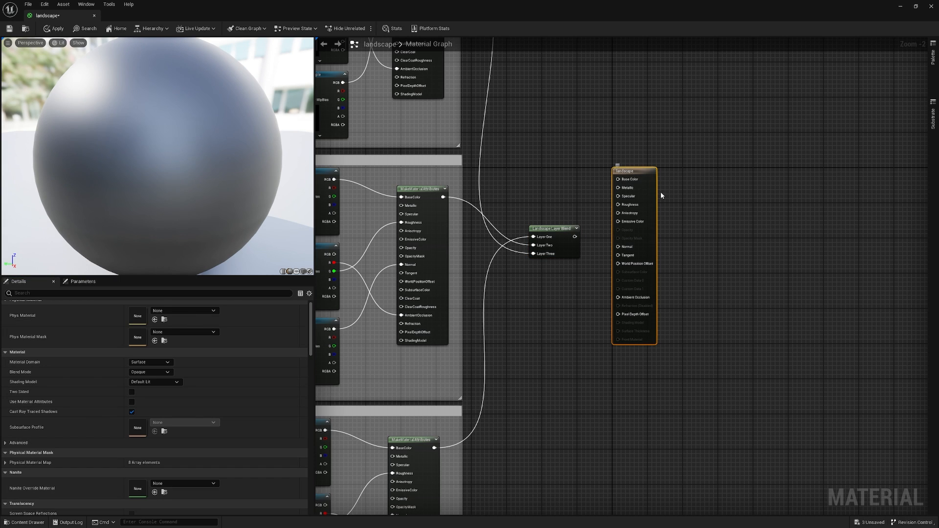
{"action": "mouse_move", "coordinate": [567, 215]}
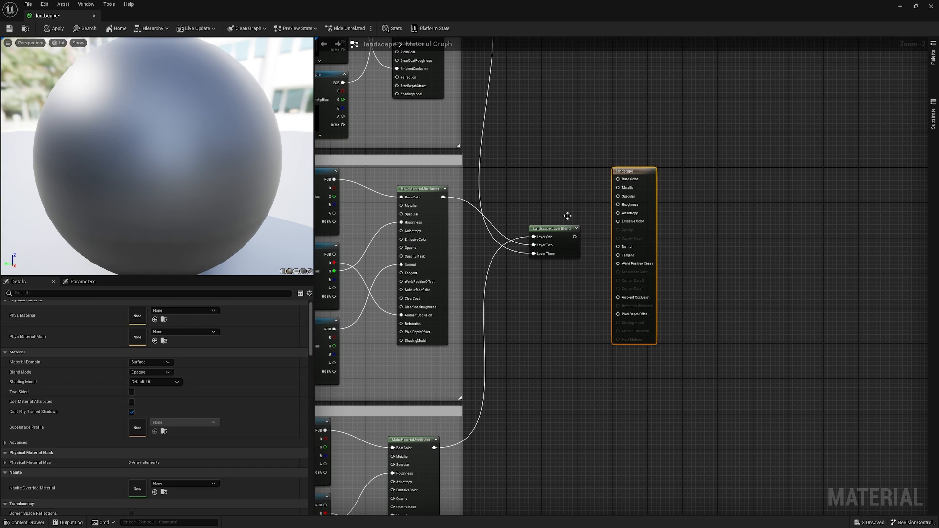
{"action": "mouse_move", "coordinate": [191, 412]}
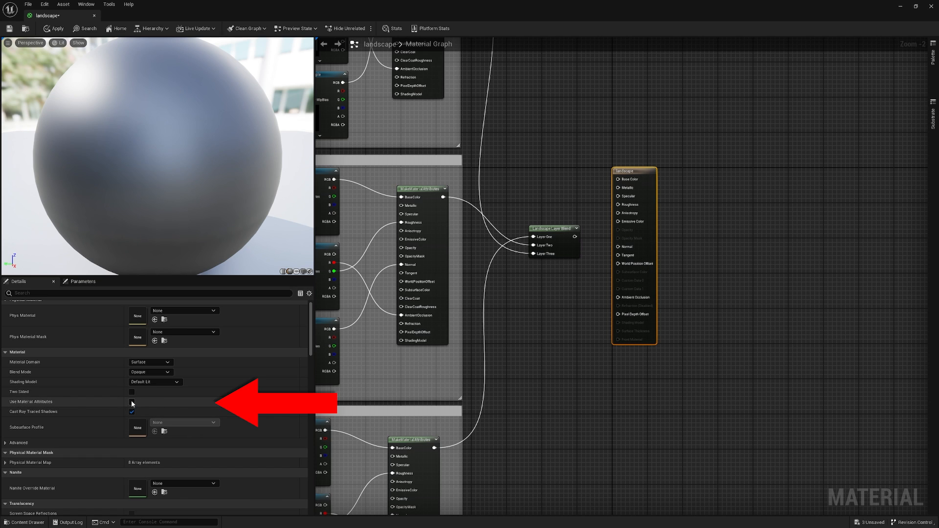
Step: Enable Use Material Attributes and wire the layer blend into the Material Attributes pin
{"action": "left_click", "coordinate": [419, 189]}
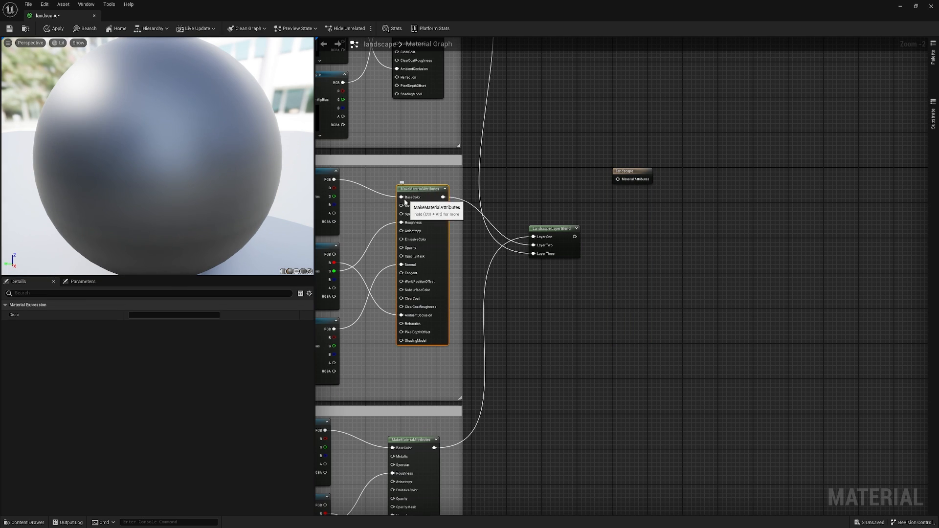
{"action": "left_click", "coordinate": [628, 233]}
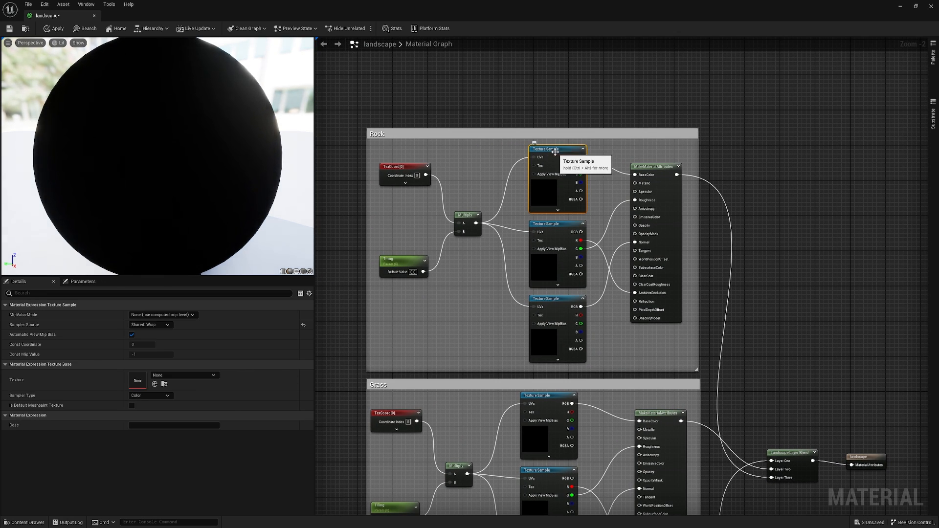
{"action": "mouse_move", "coordinate": [37, 335]}
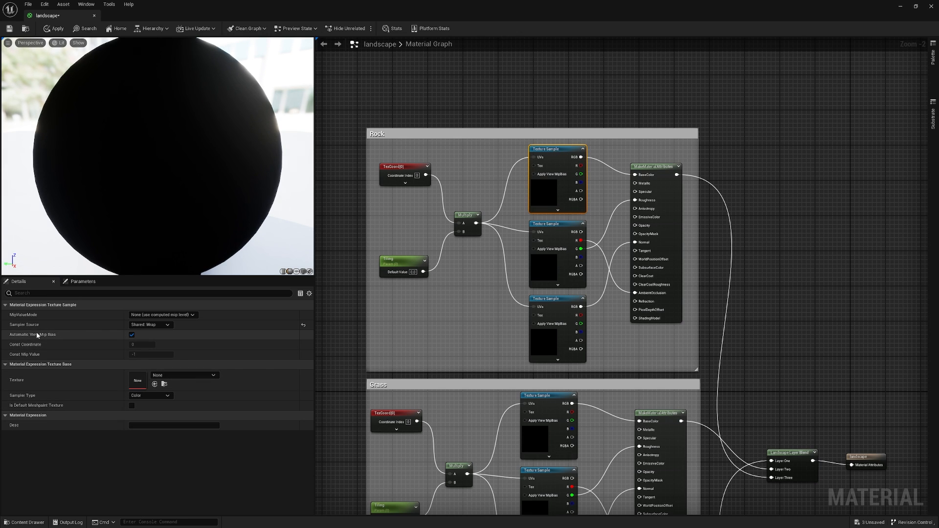
{"action": "mouse_move", "coordinate": [150, 325]}
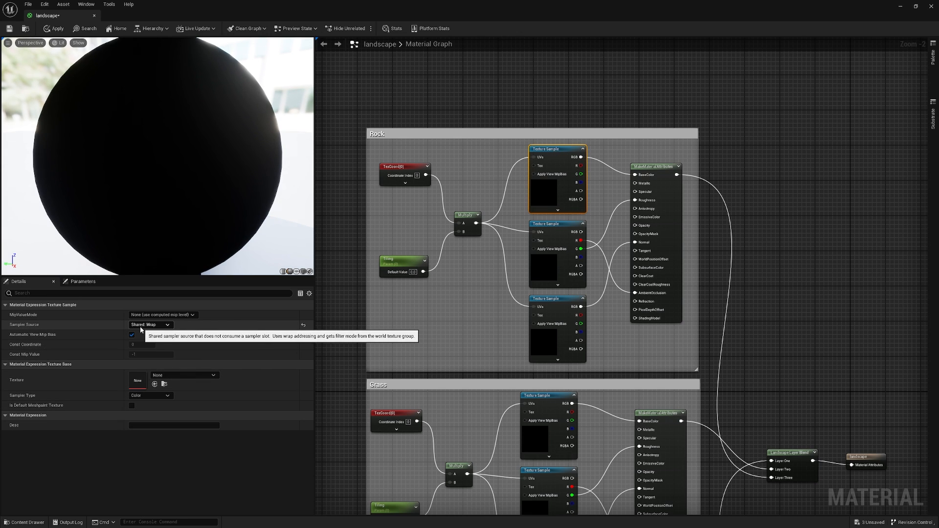
{"action": "mouse_move", "coordinate": [736, 198]}
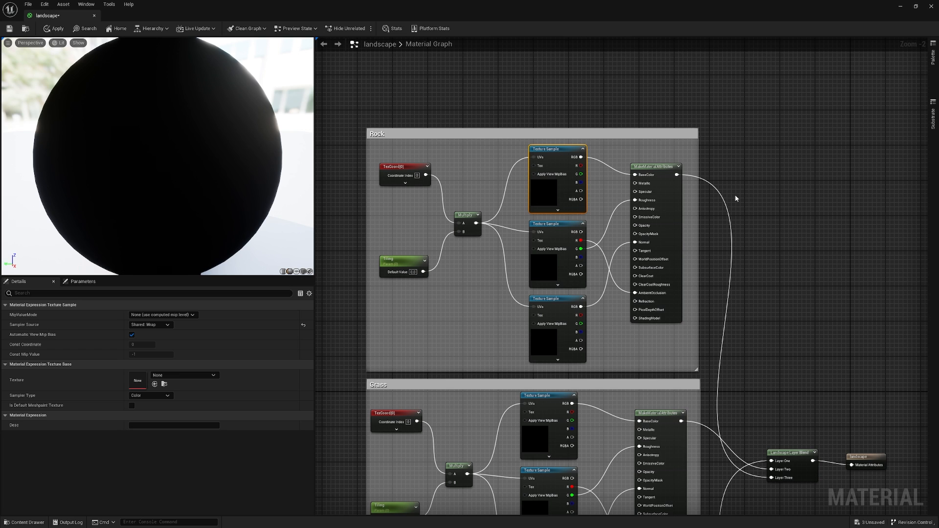
{"action": "mouse_move", "coordinate": [760, 288]}
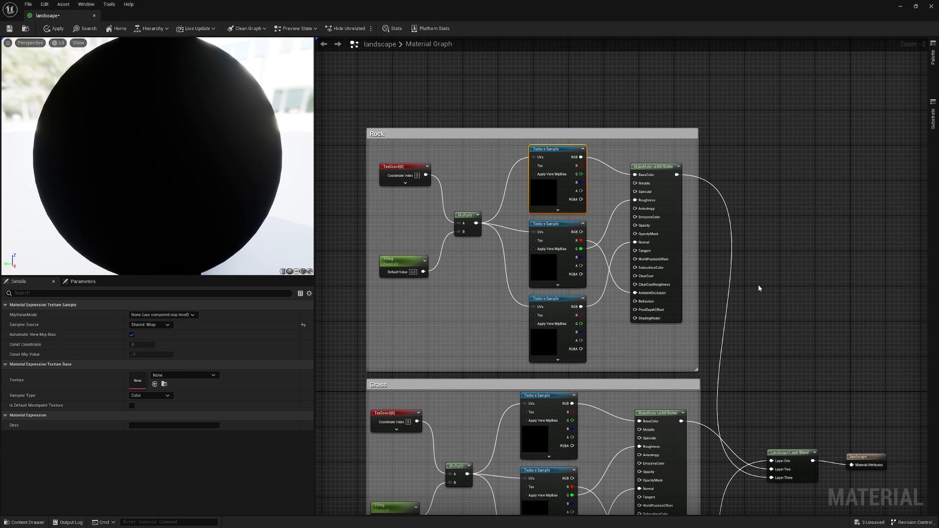
{"action": "scroll", "scroll_direction": "down", "scroll_amount": 3}
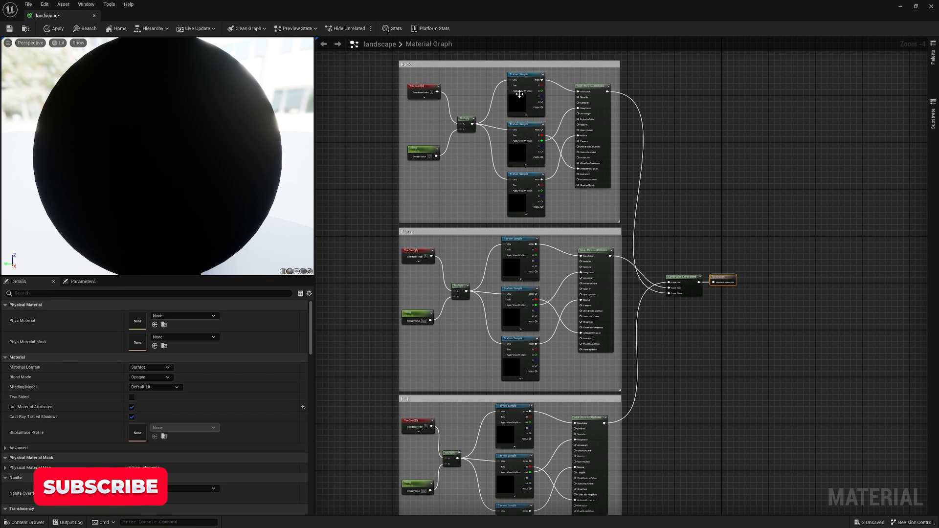
Step: Window the material editor over the level and browse the Megascans Surfaces folder
{"action": "left_click", "coordinate": [527, 93]}
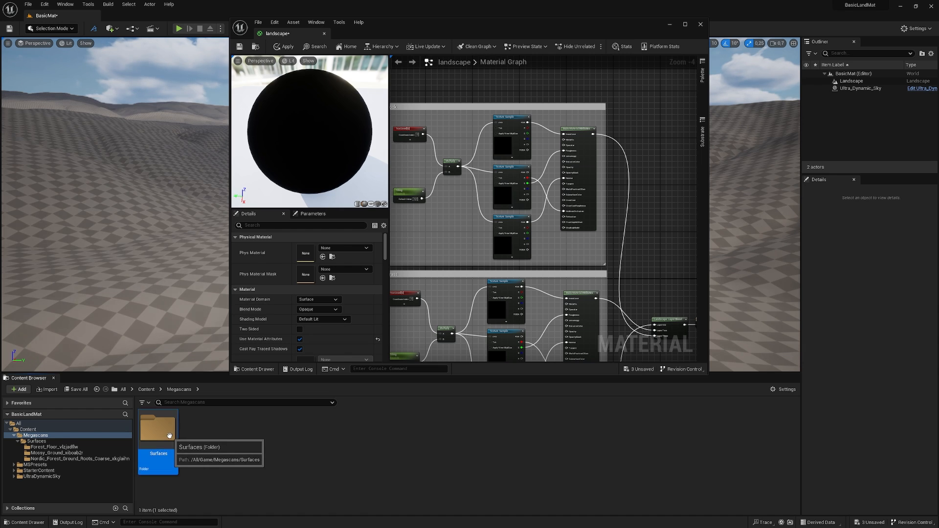
{"action": "double_click", "coordinate": [157, 428]}
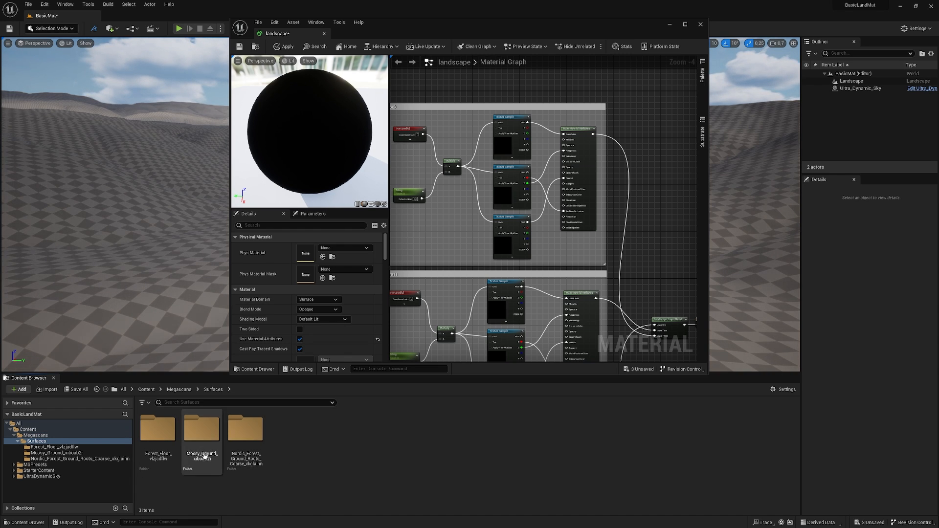
Step: Assign the Forest Floor albedo texture to the first layer's colour texture sample
{"action": "double_click", "coordinate": [156, 429]}
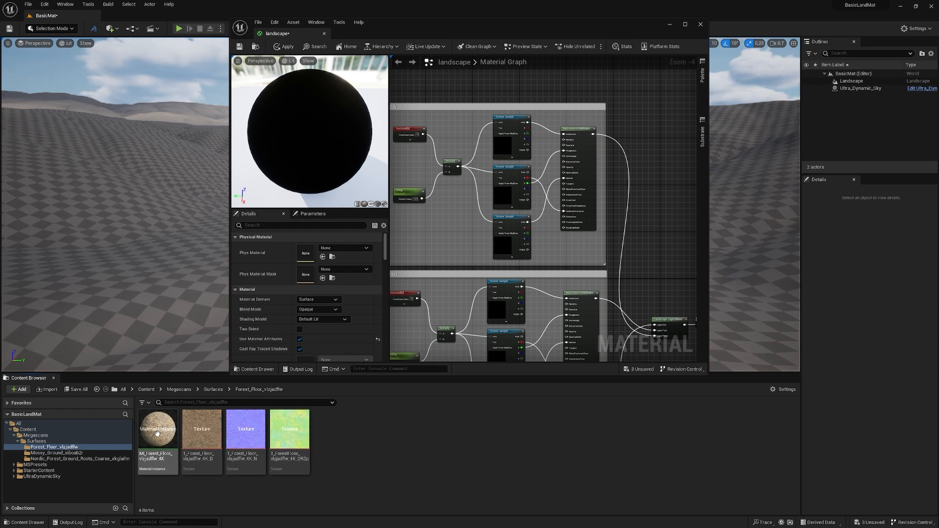
{"action": "mouse_move", "coordinate": [509, 118]}
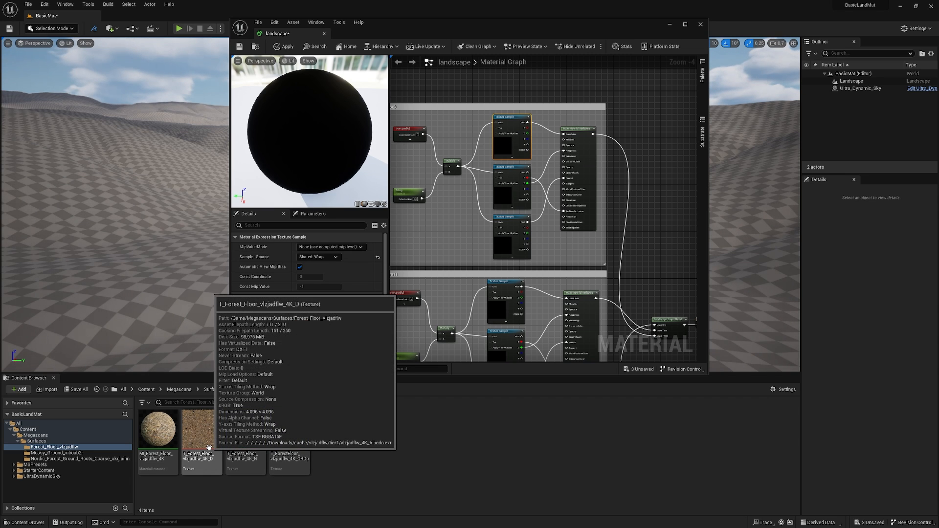
{"action": "left_click", "coordinate": [511, 135]}
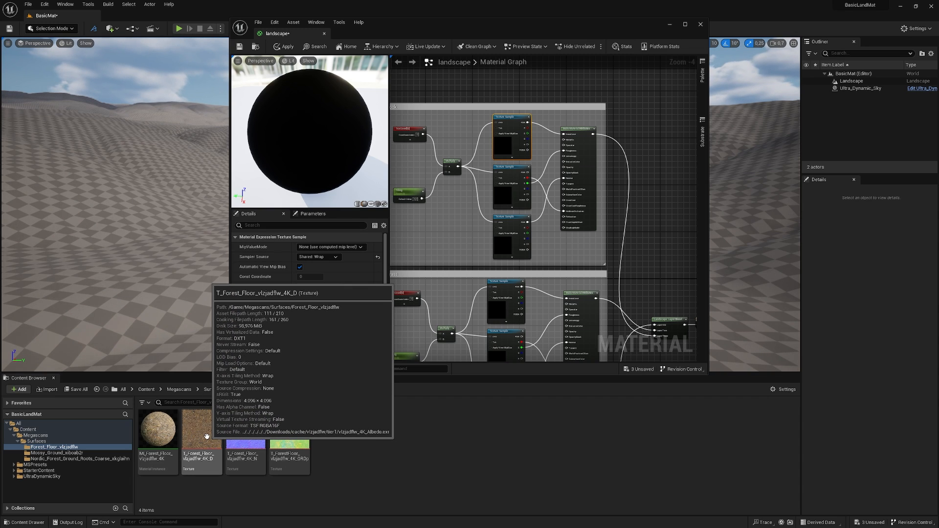
{"action": "left_click", "coordinate": [202, 429]}
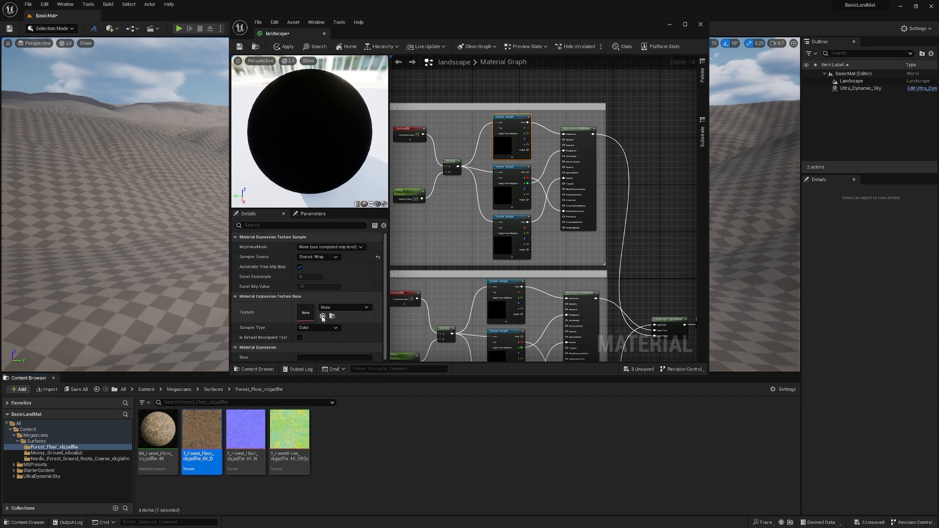
{"action": "left_click", "coordinate": [322, 316]}
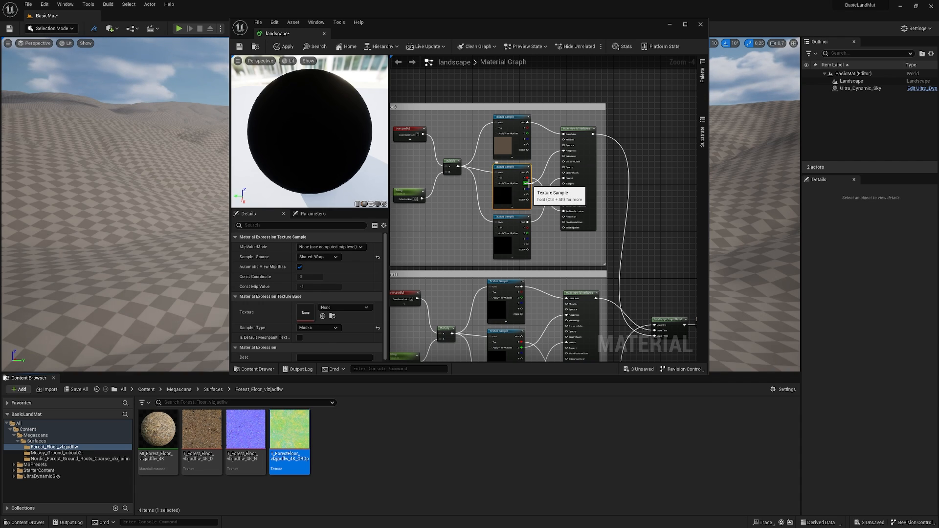
{"action": "mouse_move", "coordinate": [526, 178]}
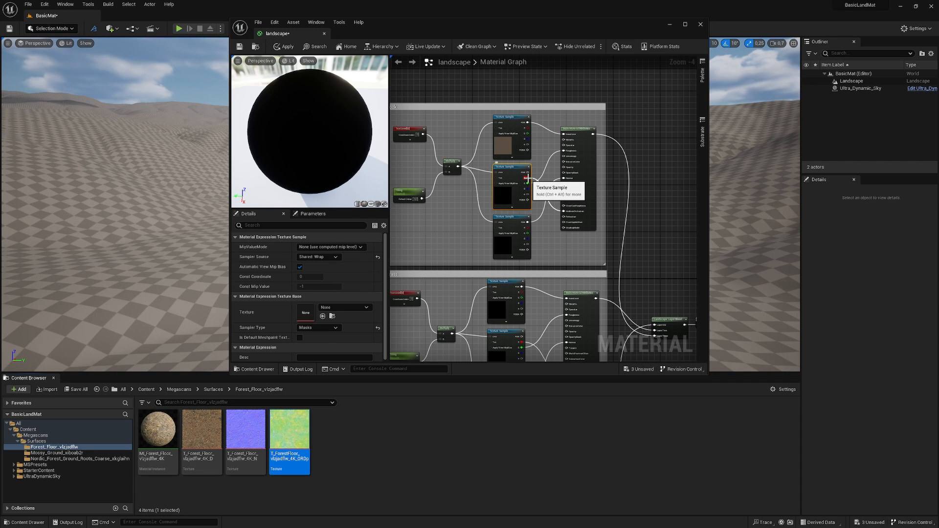
{"action": "mouse_move", "coordinate": [465, 466]}
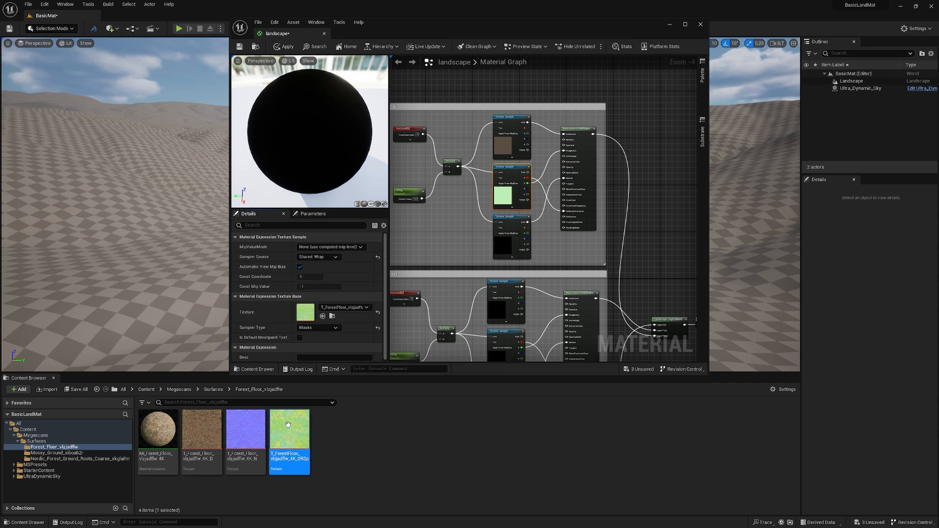
{"action": "mouse_move", "coordinate": [290, 426]}
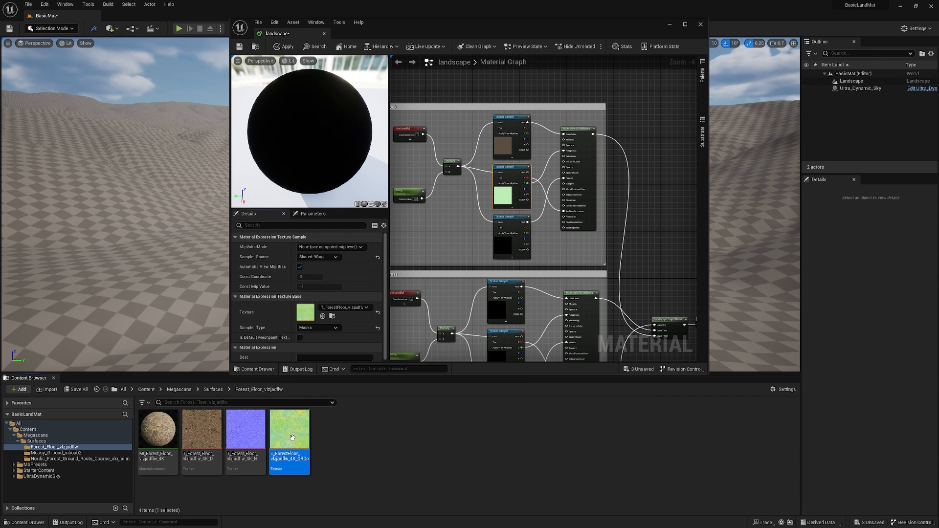
Step: Inspect the Forest Floor ORDp mask texture's R, G and B channels individually
{"action": "double_click", "coordinate": [289, 427]}
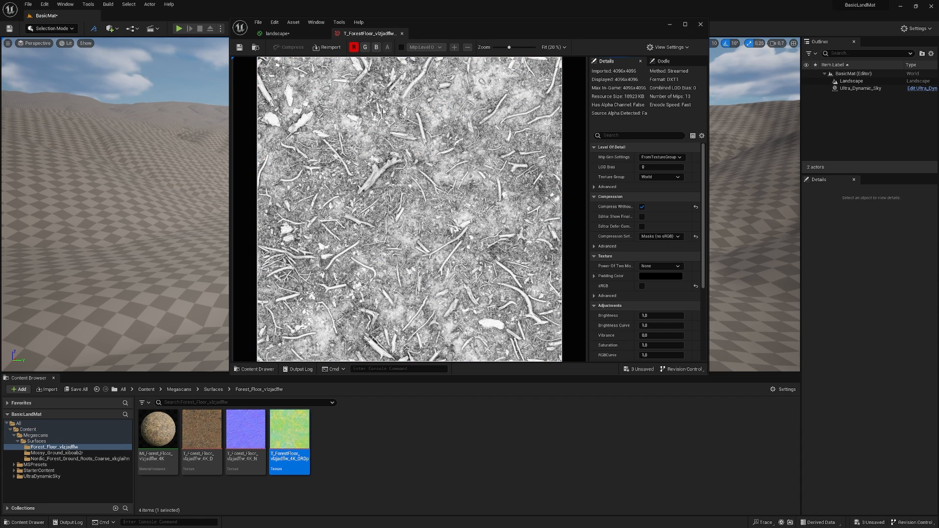
{"action": "left_click", "coordinate": [354, 47]}
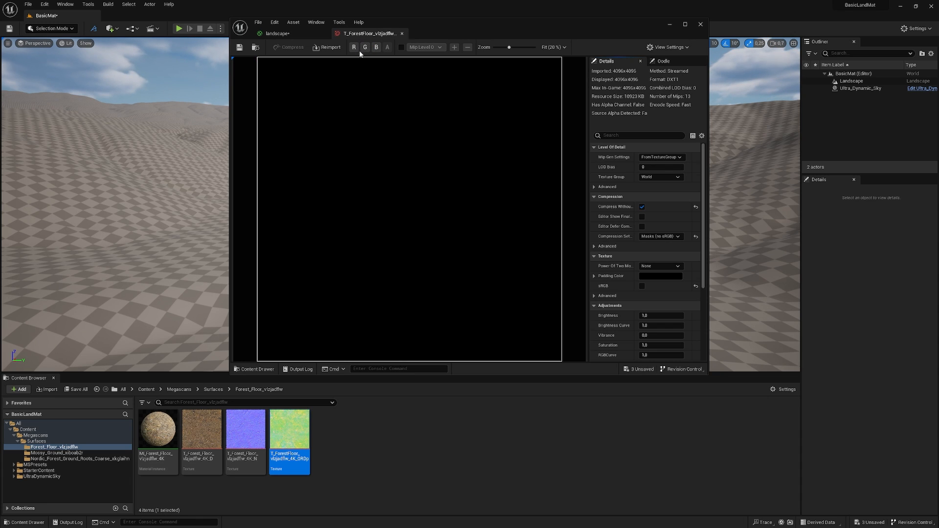
{"action": "left_click", "coordinate": [364, 47]}
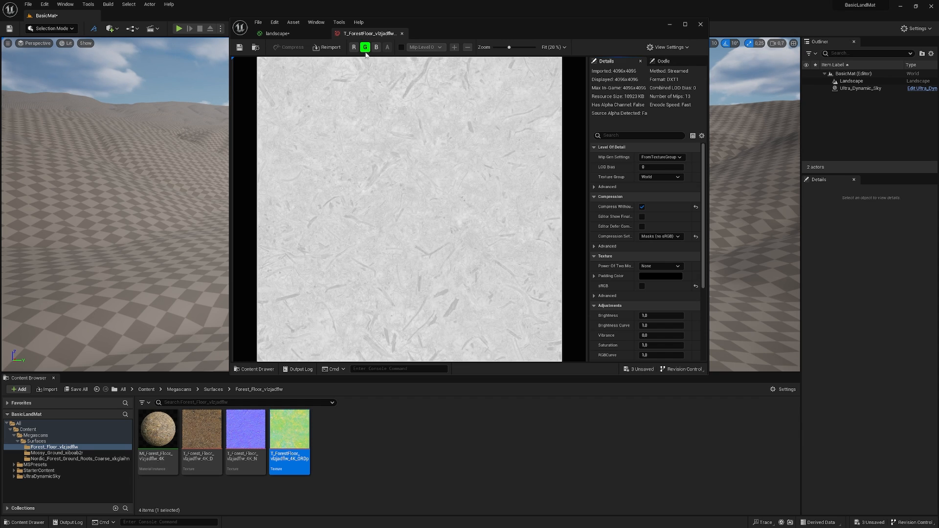
{"action": "left_click", "coordinate": [375, 47]}
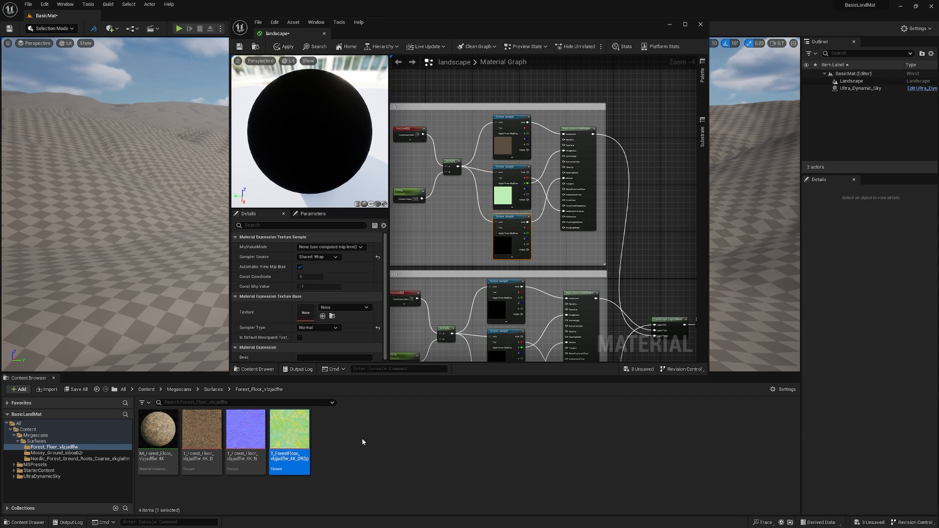
Step: Browse the mossy ground surface folder and set a texture sample's sampler type to Masks
{"action": "left_click", "coordinate": [244, 427]}
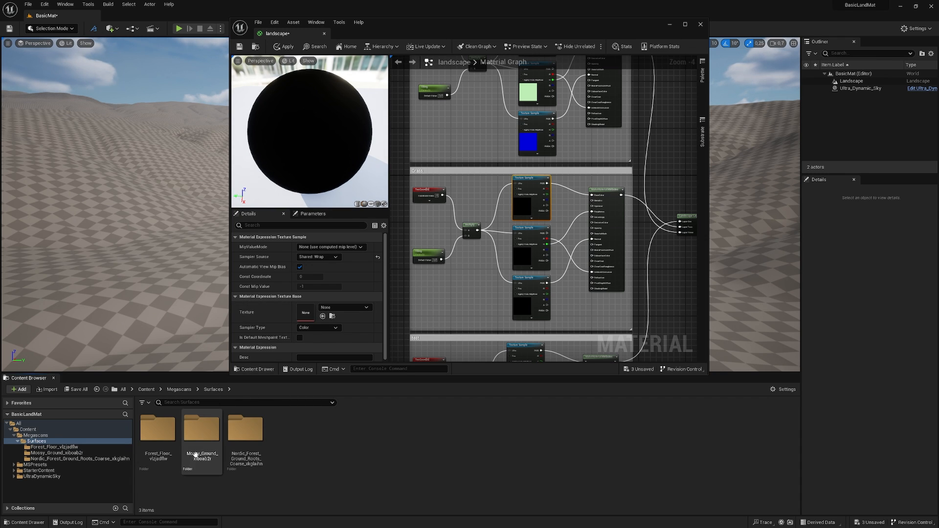
{"action": "double_click", "coordinate": [201, 427]}
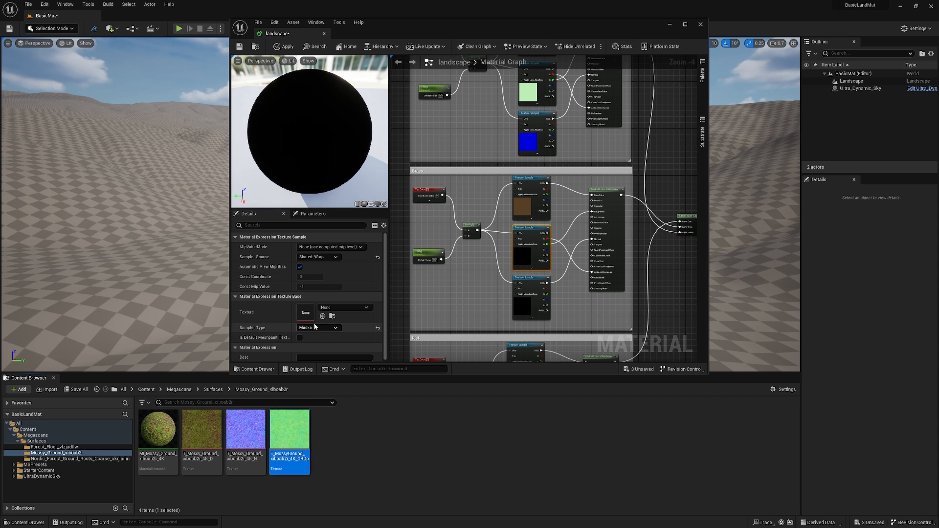
{"action": "left_click", "coordinate": [78, 458]}
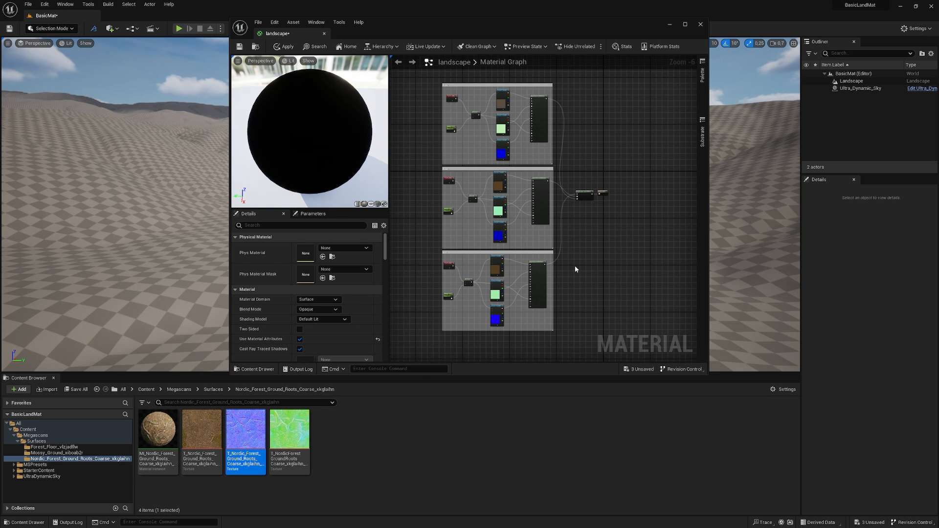
Step: Edit the Tiling scalar parameter's value in the Details panel
{"action": "scroll", "scroll_direction": "up", "scroll_amount": 3}
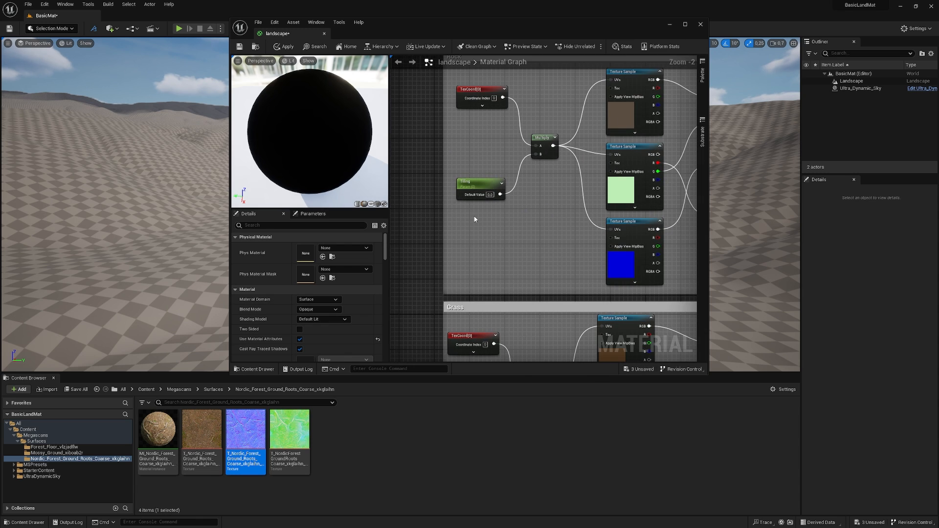
{"action": "left_click", "coordinate": [480, 185]}
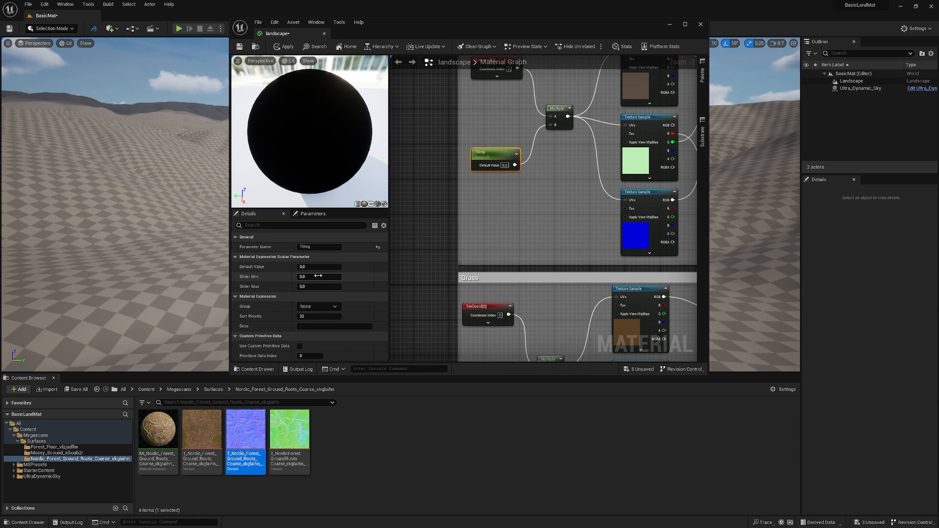
{"action": "triple_click", "coordinate": [319, 266]}
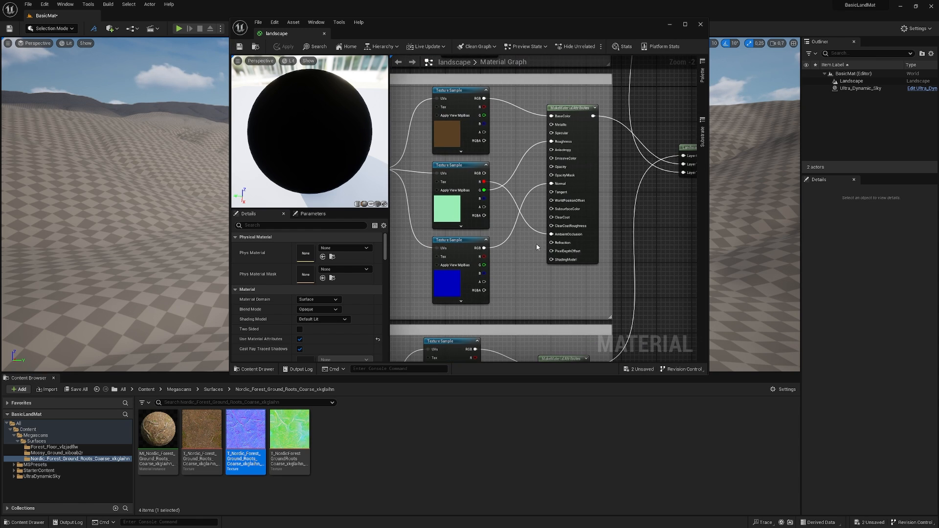
{"action": "scroll", "scroll_direction": "down", "scroll_amount": 3}
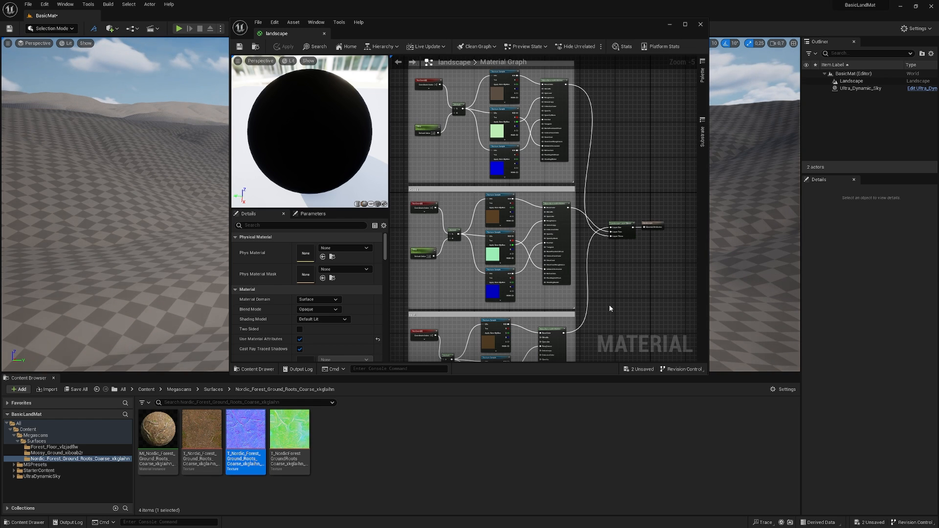
{"action": "right_click", "coordinate": [610, 308]}
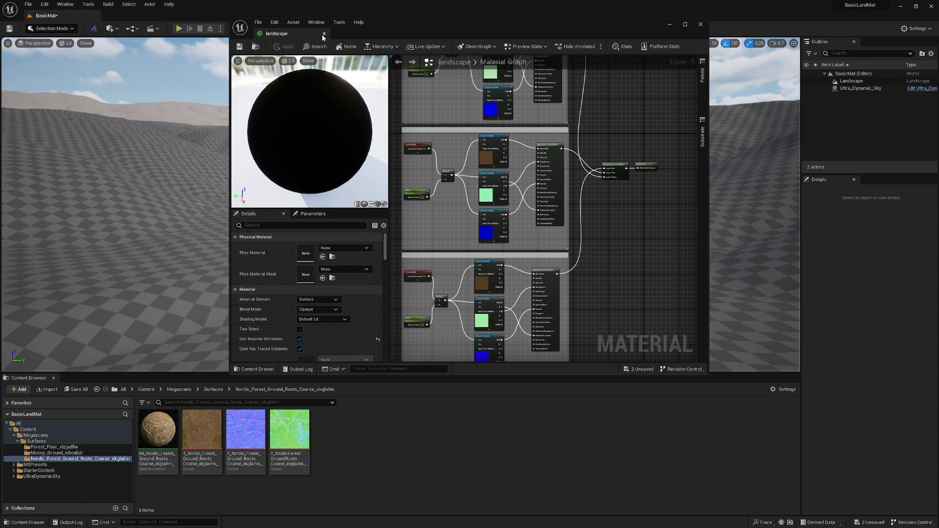
Step: Close the material editor and create a material instance from the landscape material
{"action": "left_click", "coordinate": [324, 33]}
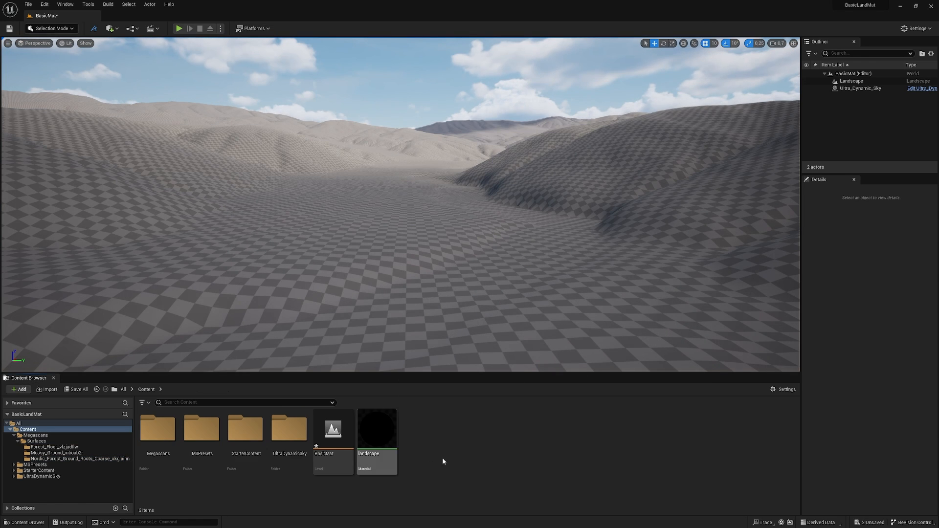
{"action": "right_click", "coordinate": [376, 429]}
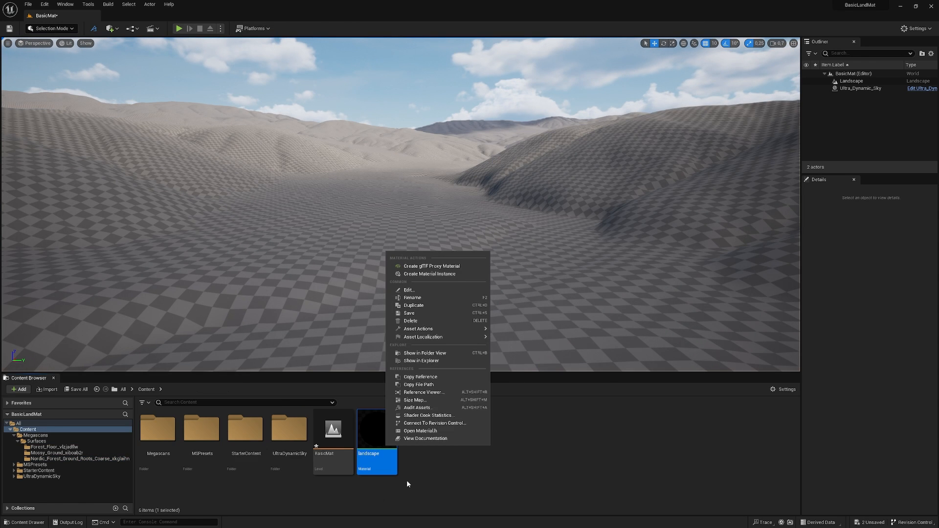
{"action": "left_click", "coordinate": [430, 274]}
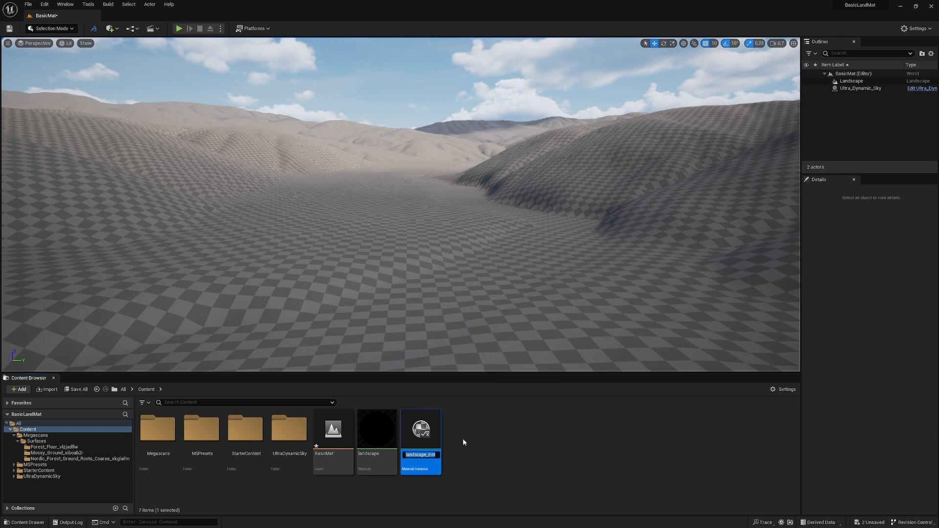
Step: Open landscape_Inst and collapse its property overrides section
{"action": "double_click", "coordinate": [421, 428]}
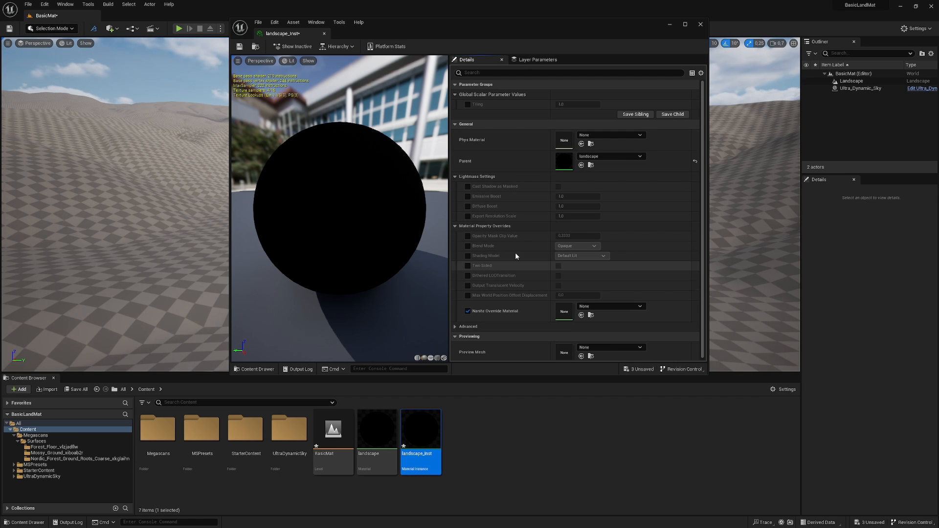
{"action": "left_click", "coordinate": [478, 176]}
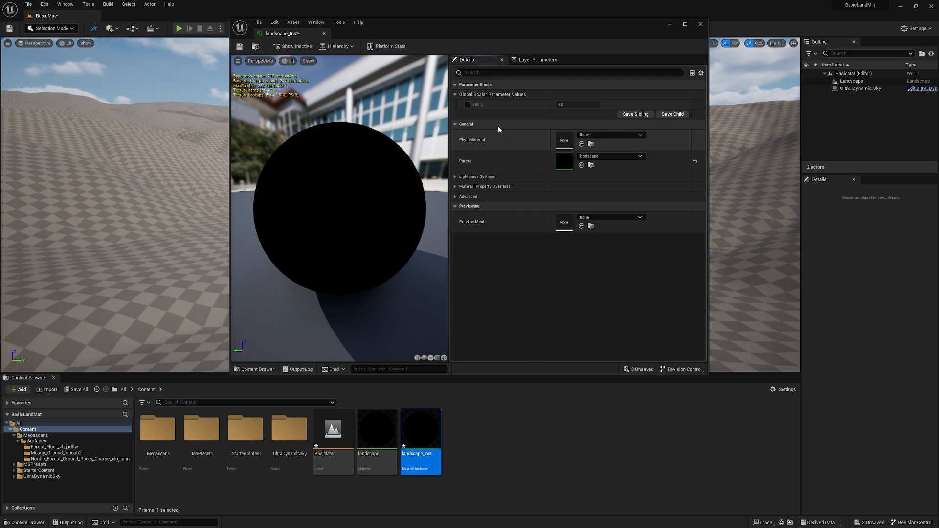
{"action": "left_click", "coordinate": [468, 105]}
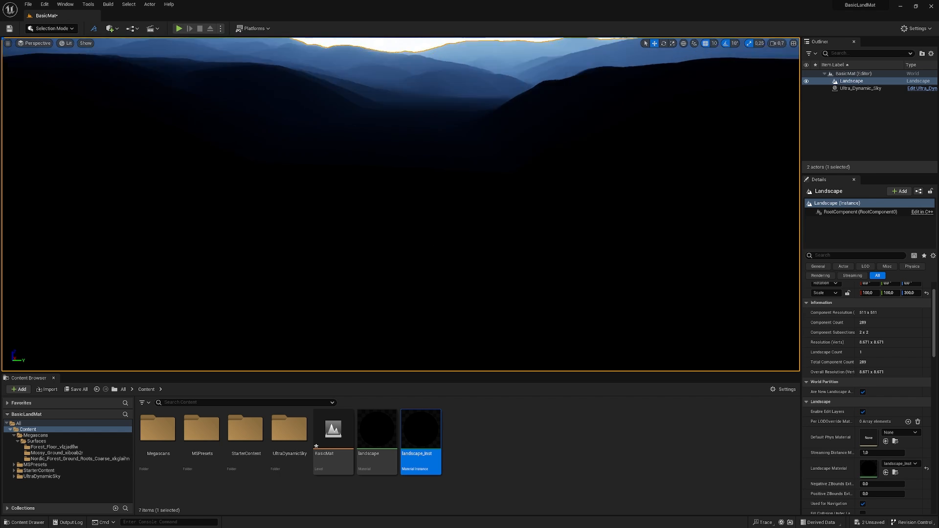
Step: Select the Ultra_Dynamic_Sky actor to show its time-of-day controls
{"action": "left_click", "coordinate": [861, 88]}
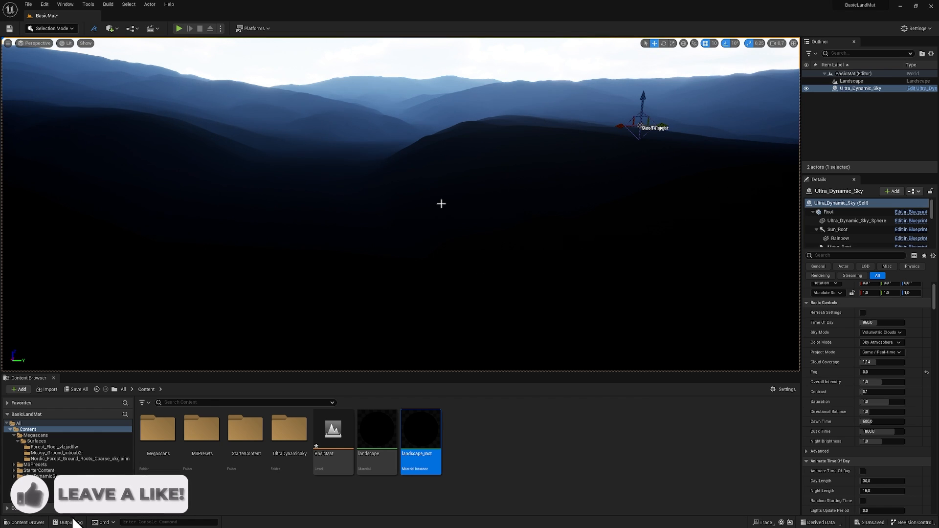
Step: Switch the editor from Selection Mode to Landscape Mode for painting
{"action": "left_click", "coordinate": [49, 29]}
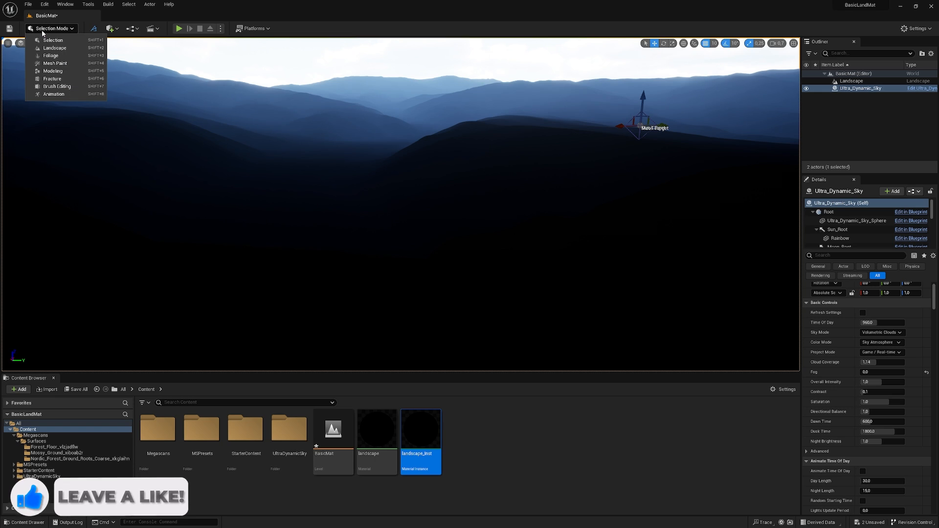
{"action": "mouse_move", "coordinate": [54, 47]}
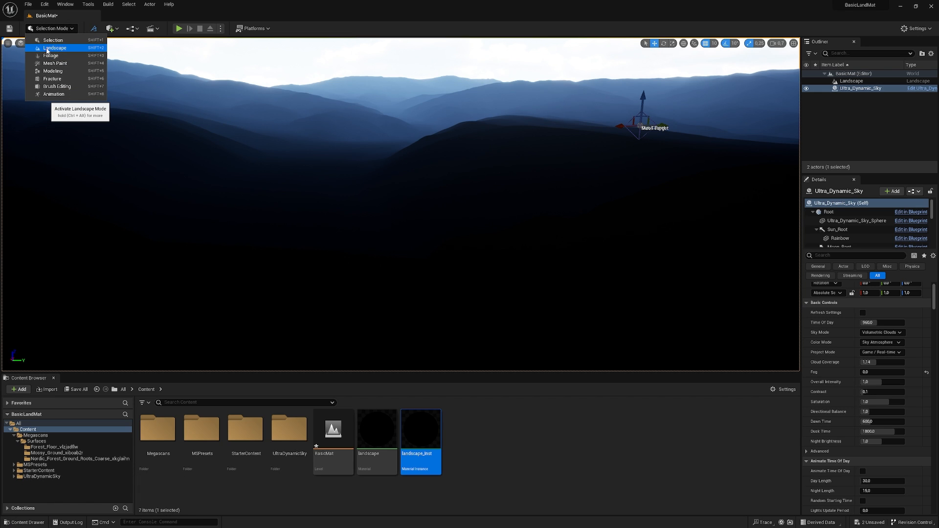
{"action": "left_click", "coordinate": [55, 48]}
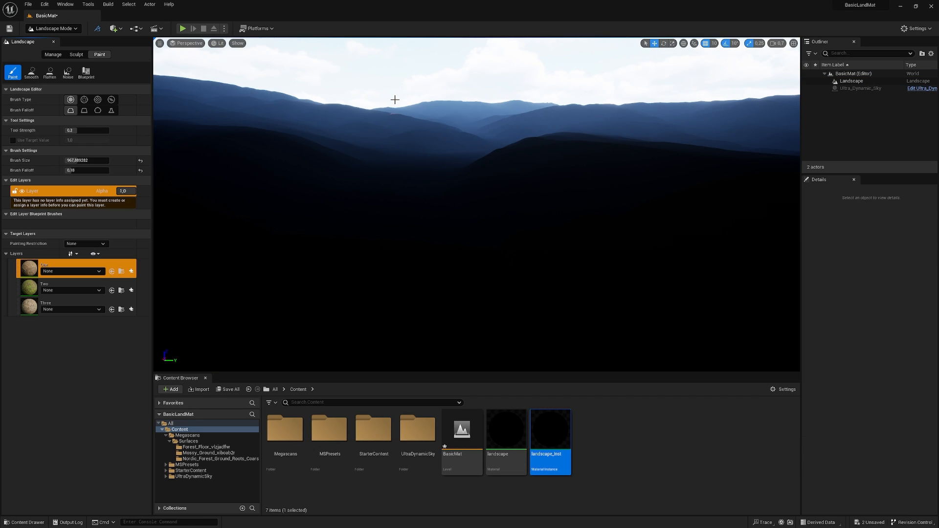
{"action": "mouse_move", "coordinate": [373, 270]}
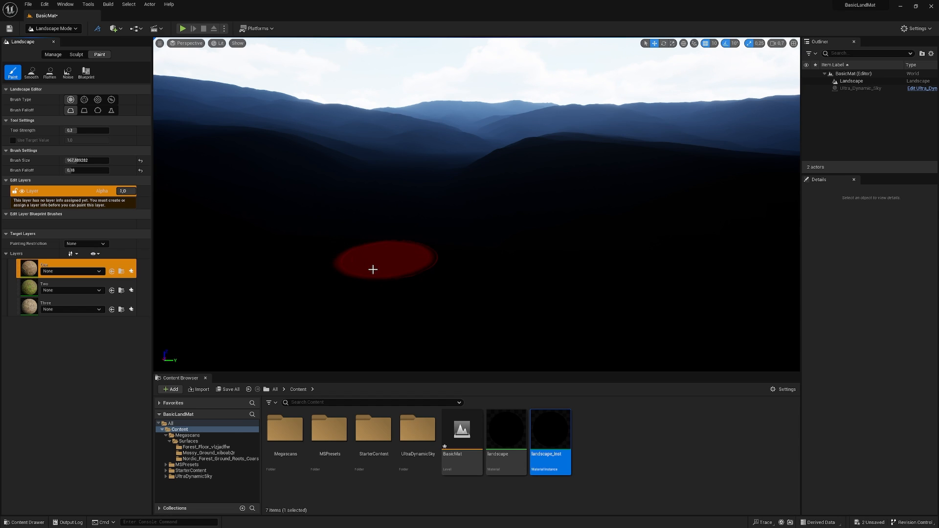
{"action": "mouse_move", "coordinate": [544, 310]}
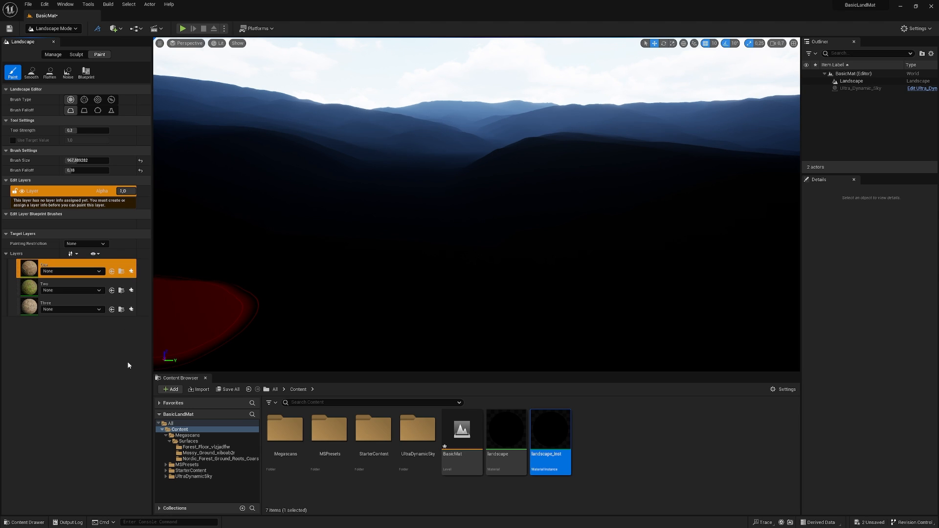
Step: Create weight-blended layer info assets for layers One and Two, saved into BasicMat_sharedassets
{"action": "left_click", "coordinate": [130, 271]}
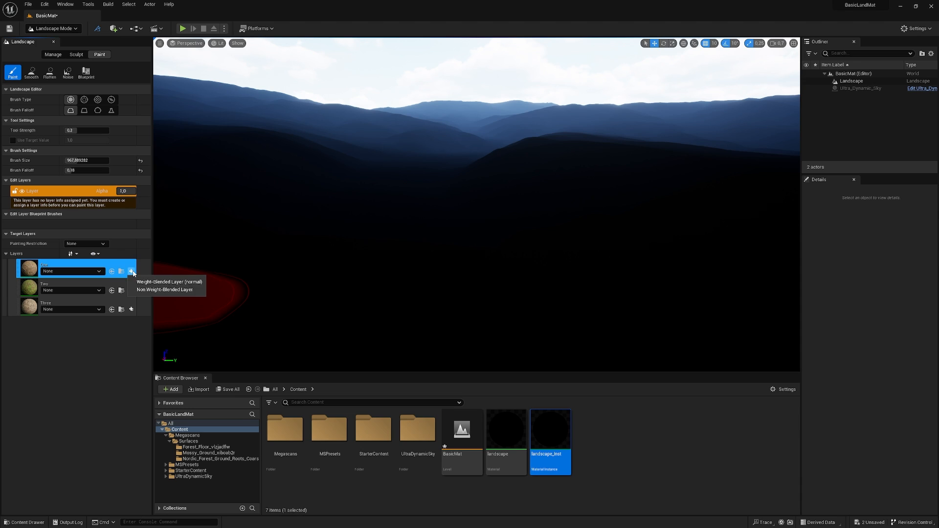
{"action": "mouse_move", "coordinate": [168, 281]}
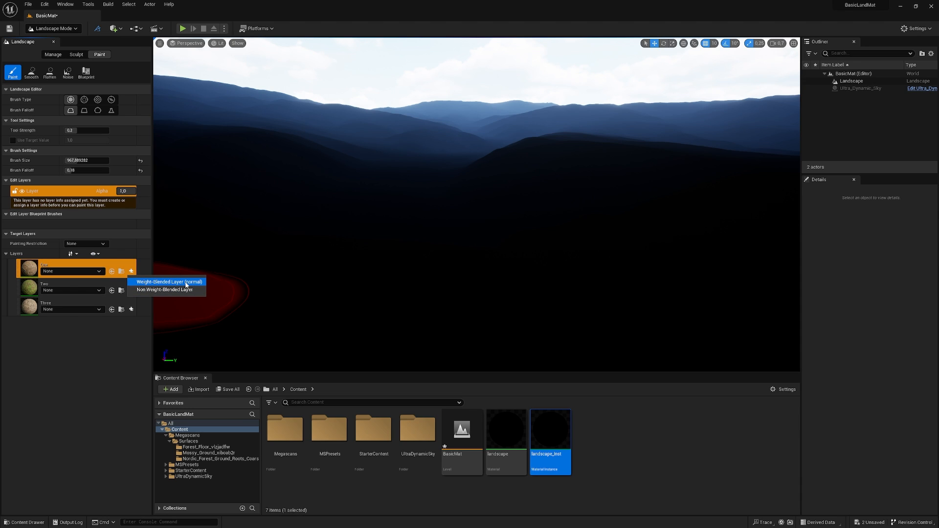
{"action": "left_click", "coordinate": [170, 281]}
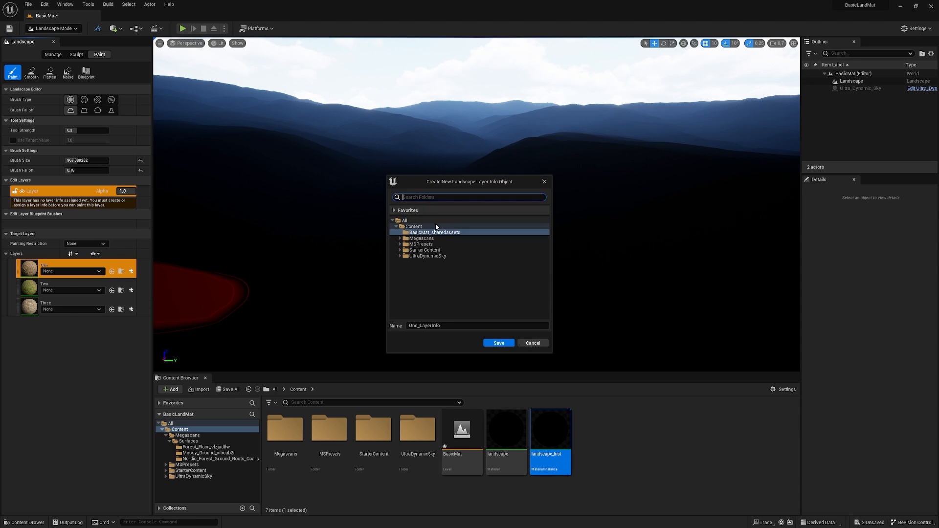
{"action": "left_click", "coordinate": [413, 226]}
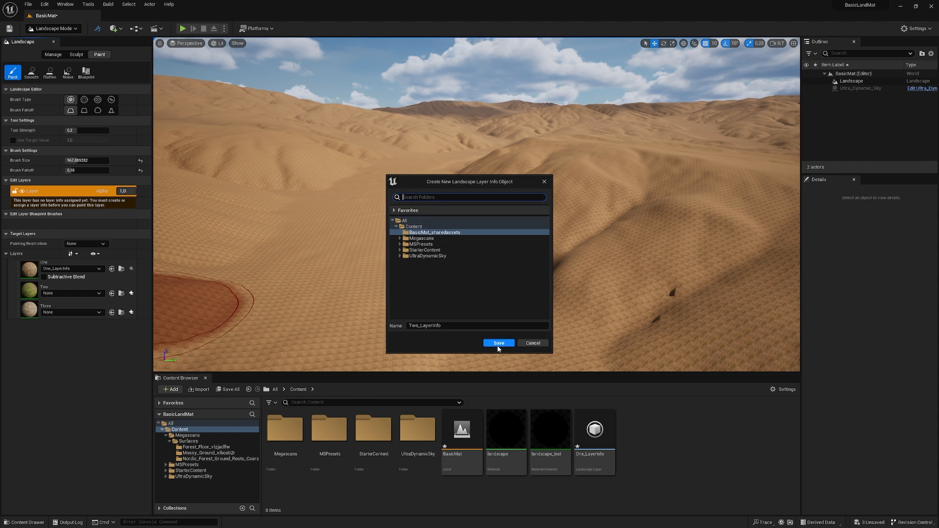
{"action": "left_click", "coordinate": [498, 344]}
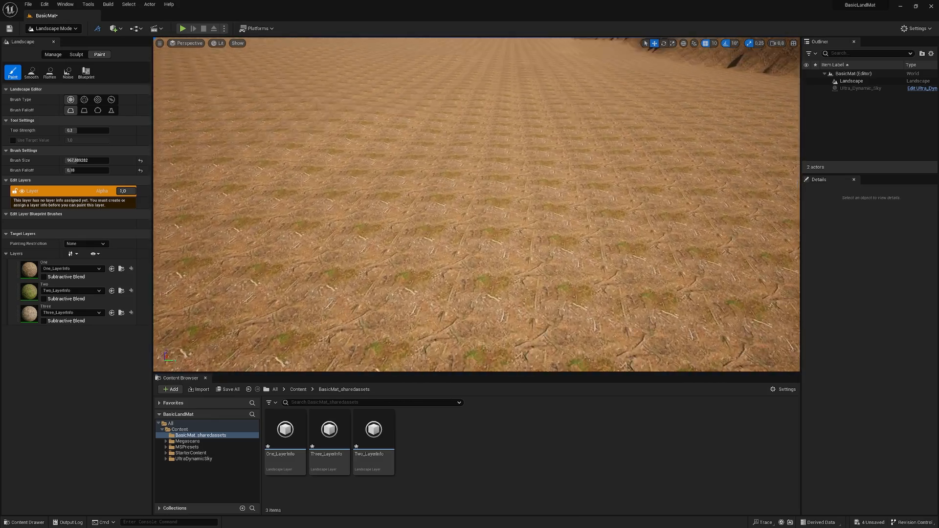
Step: Paint grass patches with layer Two over the dirt, then pick layer Three
{"action": "left_click", "coordinate": [457, 276]}
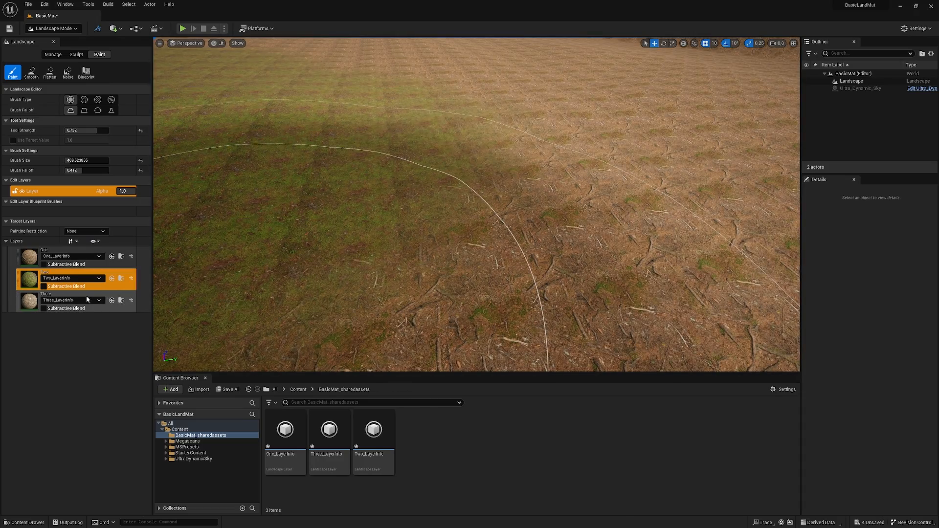
{"action": "left_click", "coordinate": [57, 301]}
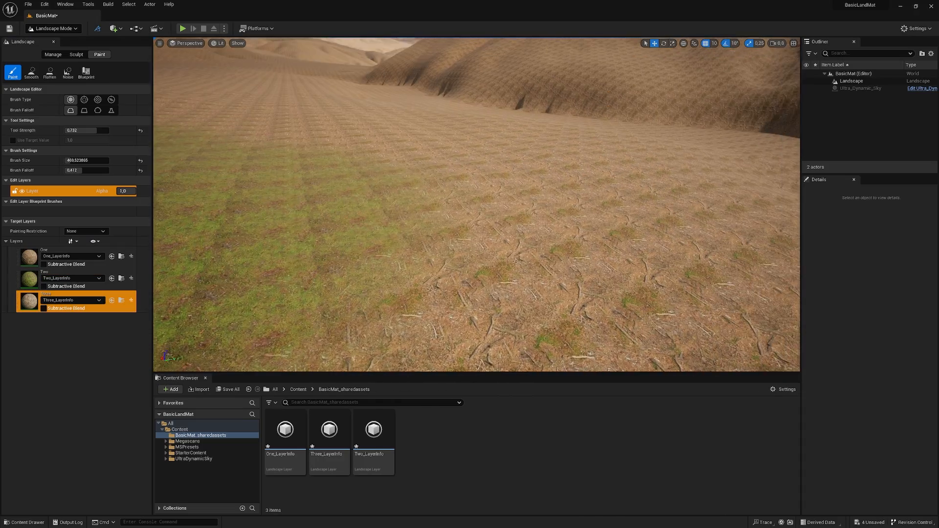